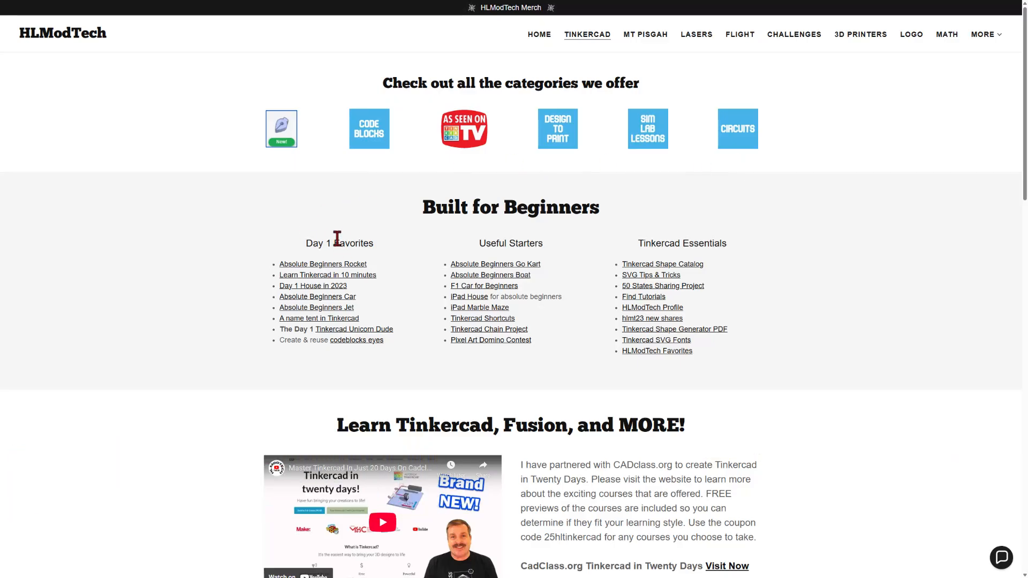
{"action": "mouse_move", "coordinate": [634, 261]}
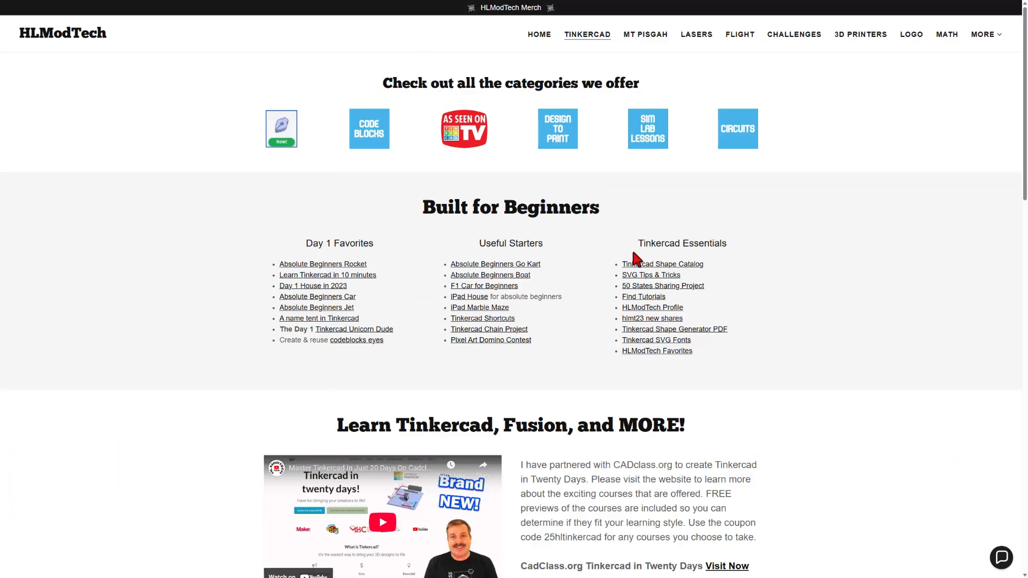
{"action": "mouse_move", "coordinate": [248, 393]}
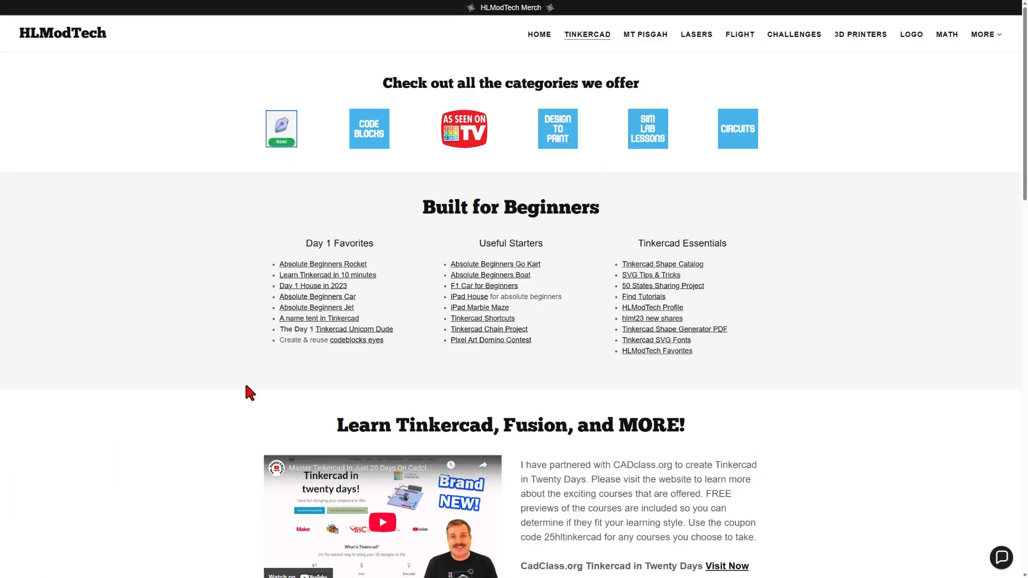
- Scroll the site and go to the Tinkercad Playground project page
{"action": "scroll", "scroll_direction": "down", "scroll_amount": 3}
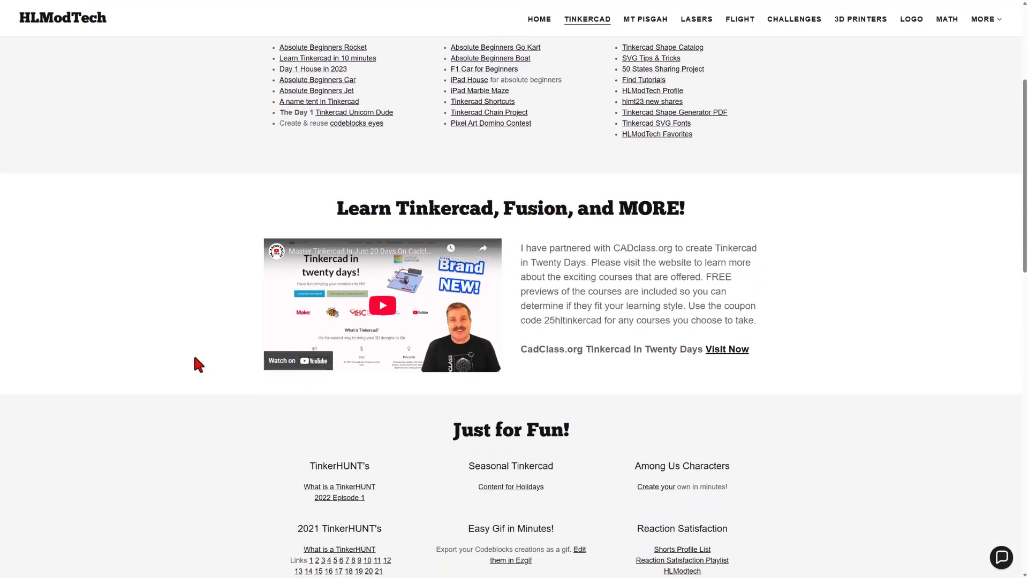
{"action": "scroll", "scroll_direction": "down", "scroll_amount": 3}
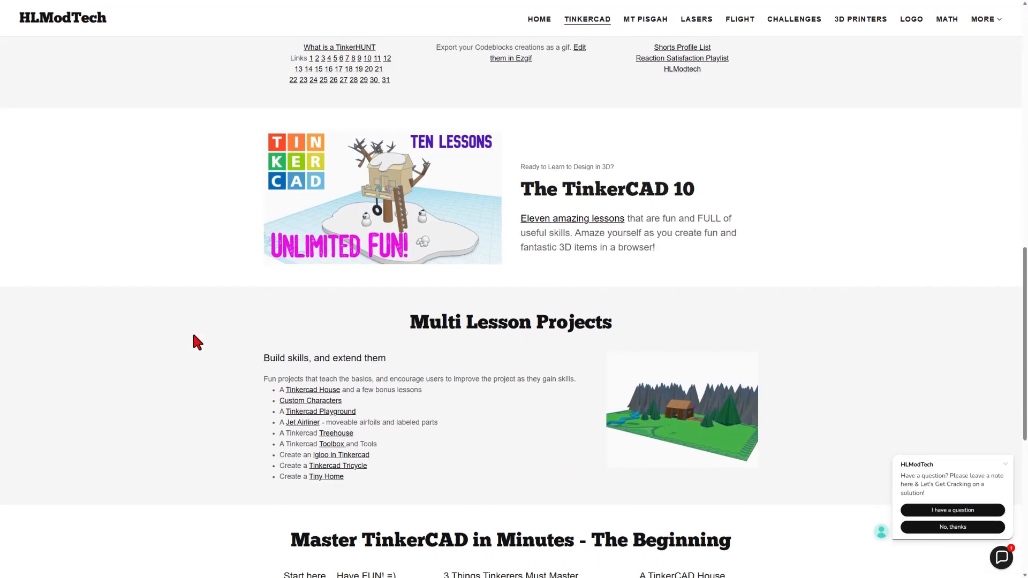
{"action": "scroll", "scroll_direction": "down", "scroll_amount": 3}
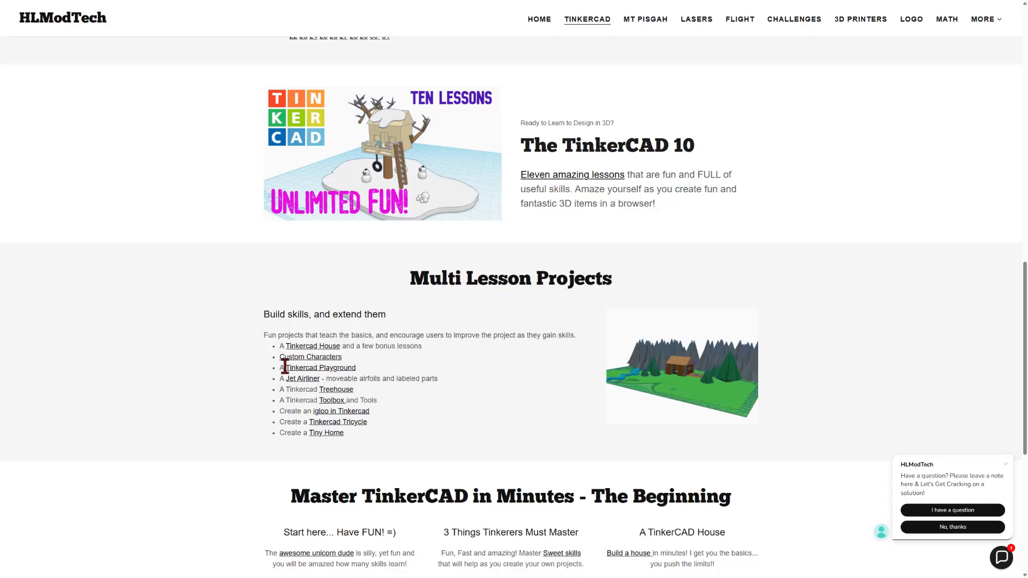
{"action": "mouse_move", "coordinate": [305, 376]}
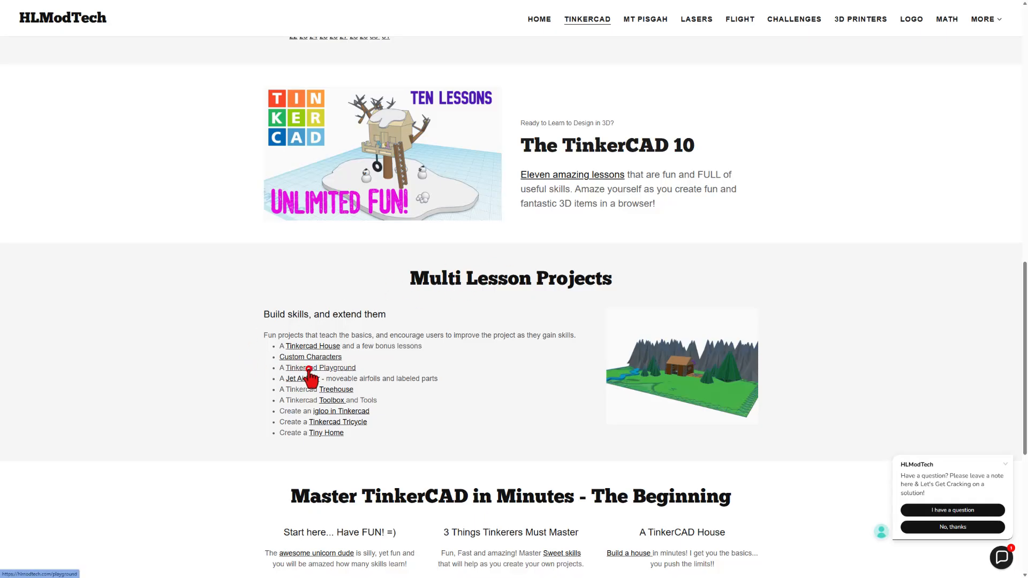
{"action": "left_click", "coordinate": [313, 369]}
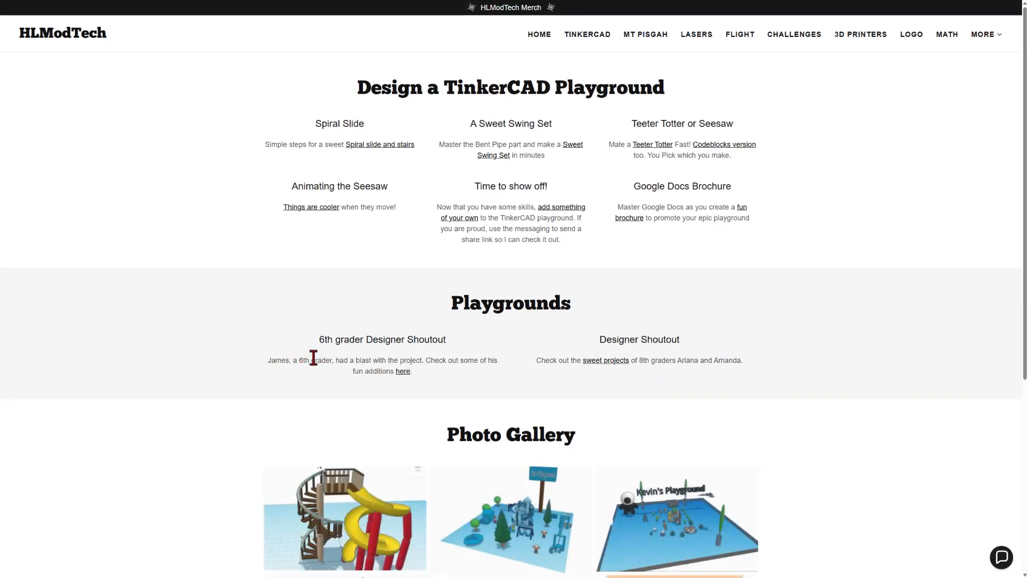
{"action": "mouse_move", "coordinate": [400, 186]}
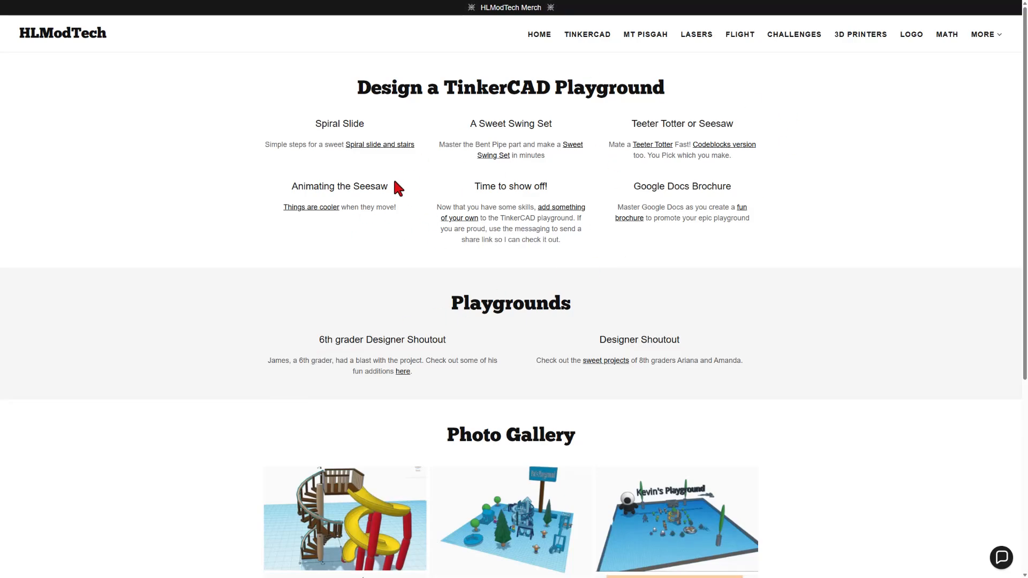
- Browse the Playground lessons and open the Sweet Swing Set design
{"action": "scroll", "scroll_direction": "down", "scroll_amount": 3}
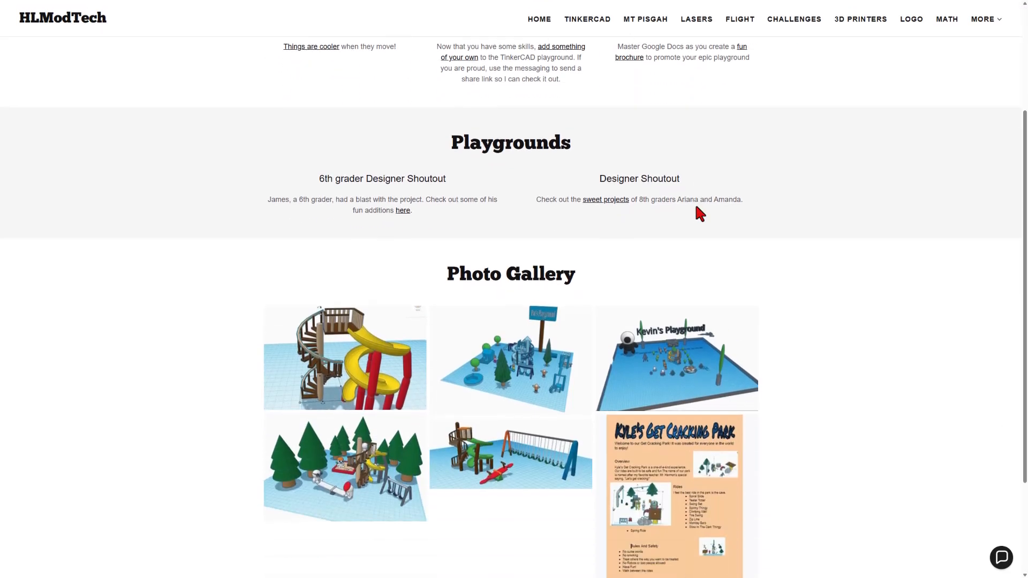
{"action": "scroll", "scroll_direction": "down", "scroll_amount": 3}
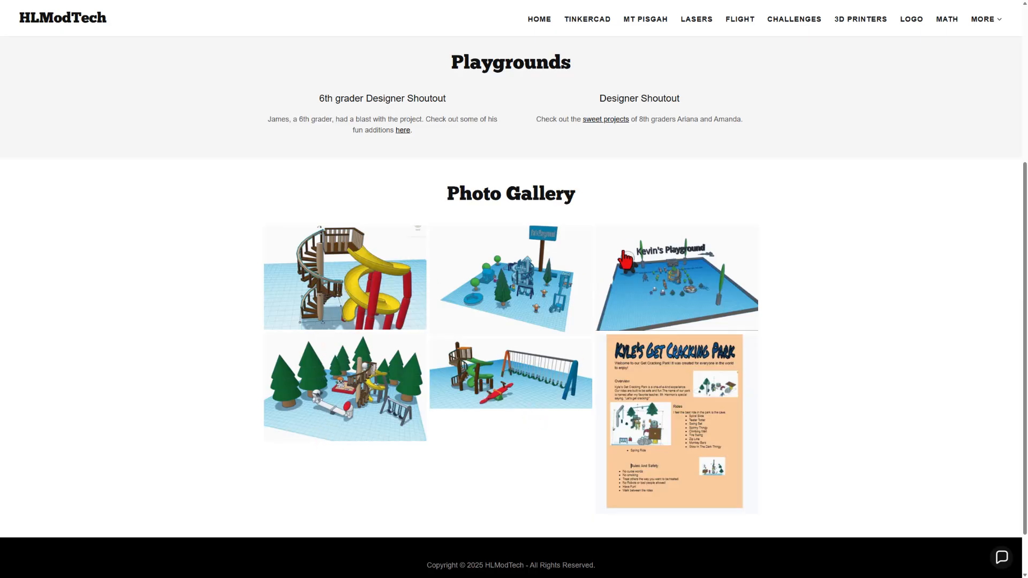
{"action": "scroll", "scroll_direction": "up", "scroll_amount": 3}
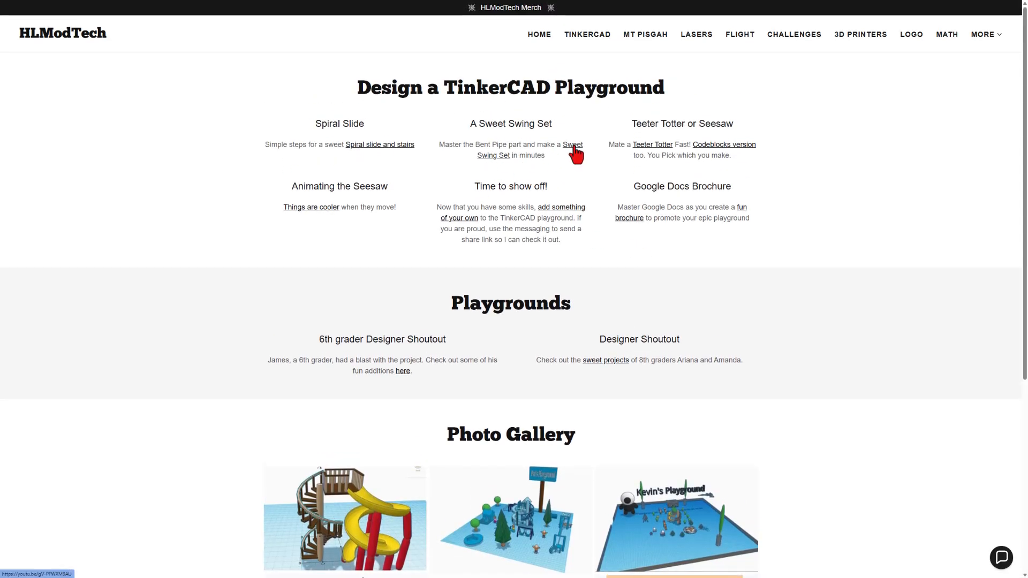
{"action": "left_click", "coordinate": [572, 144]}
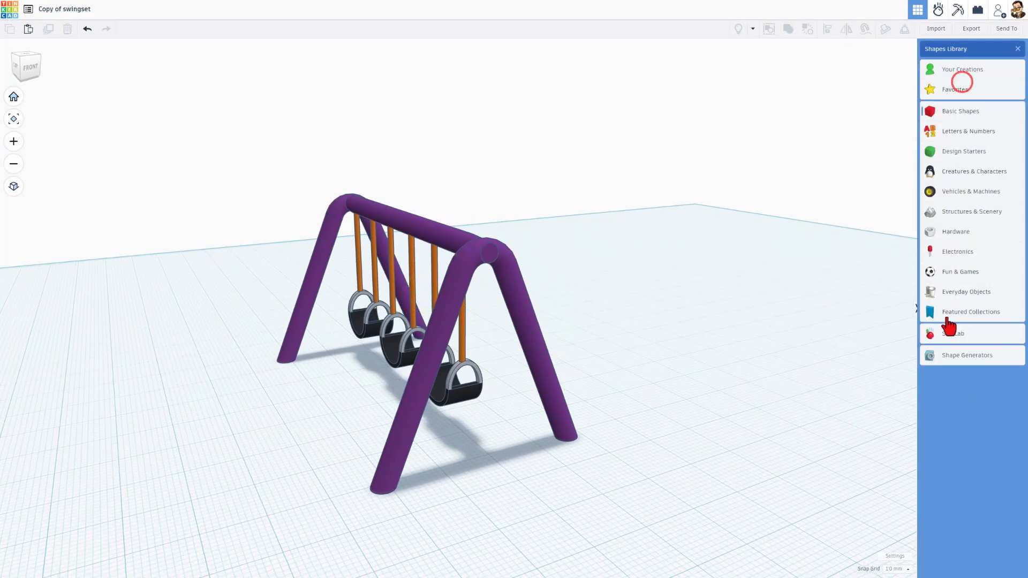
- Place a Sim Lab axle connector on the end of the swing set's top bar, aligned with L
{"action": "left_click", "coordinate": [951, 334]}
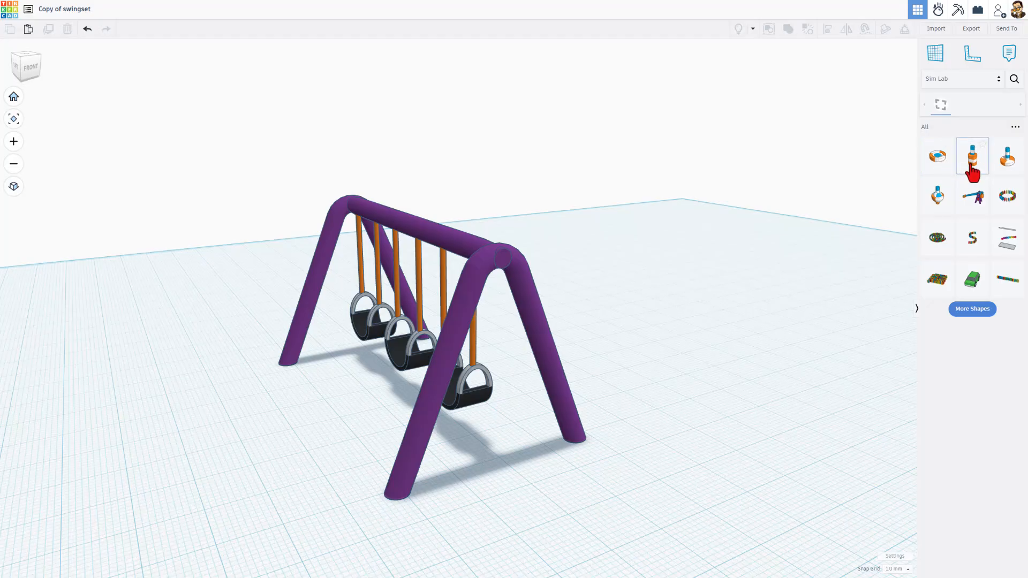
{"action": "mouse_move", "coordinate": [1007, 160]}
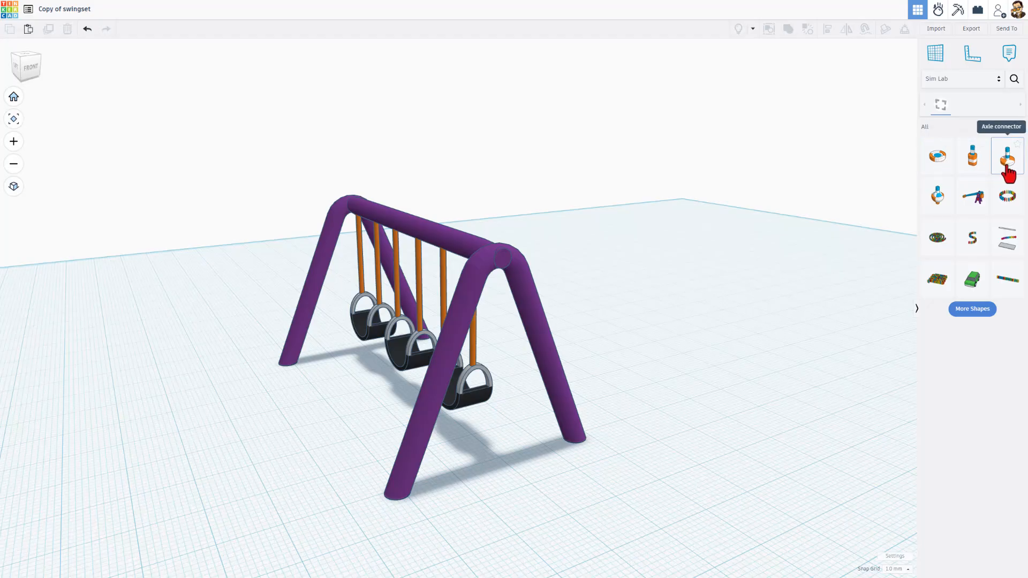
{"action": "mouse_move", "coordinate": [617, 215]}
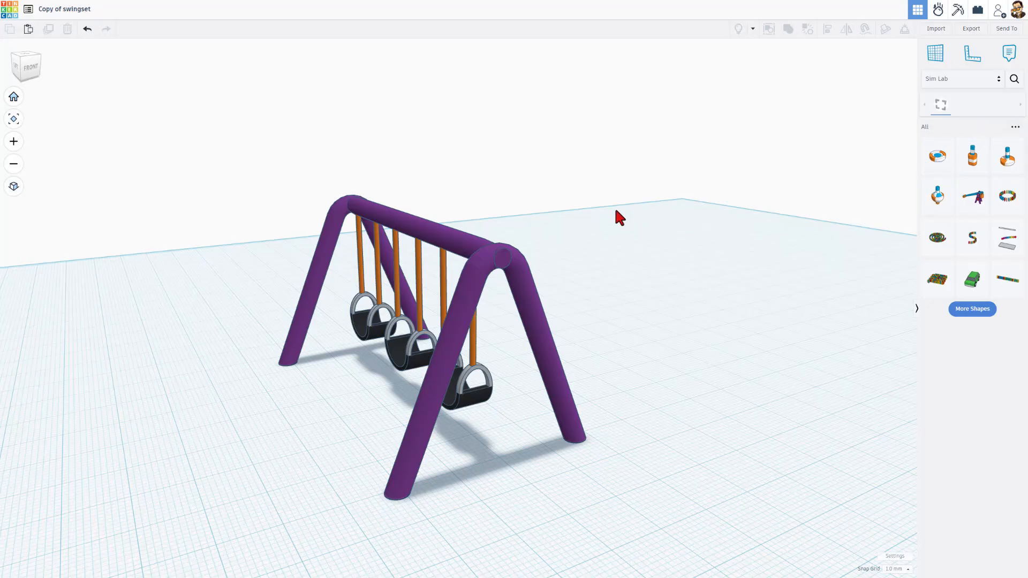
{"action": "mouse_move", "coordinate": [454, 250]}
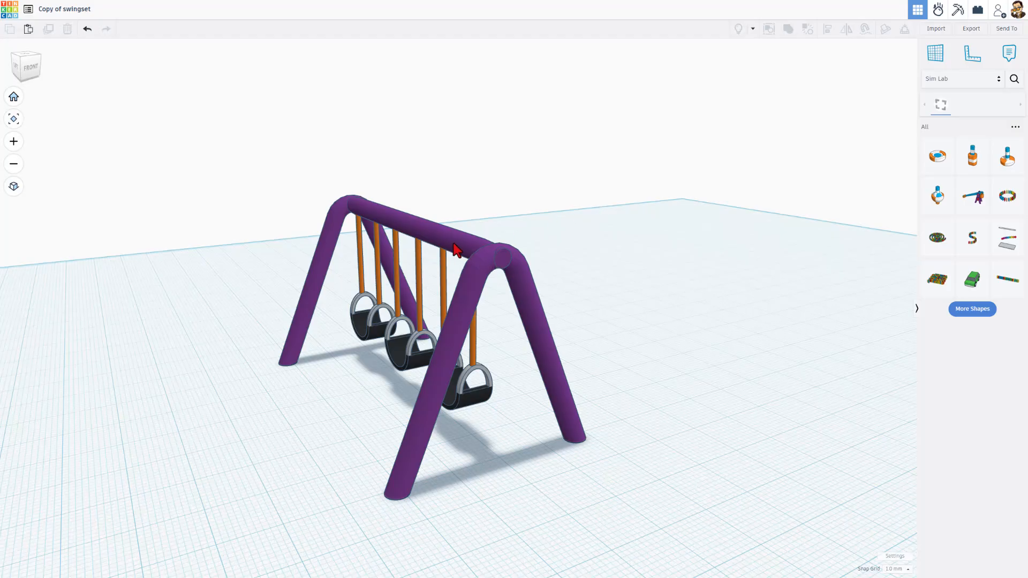
{"action": "mouse_move", "coordinate": [759, 221]}
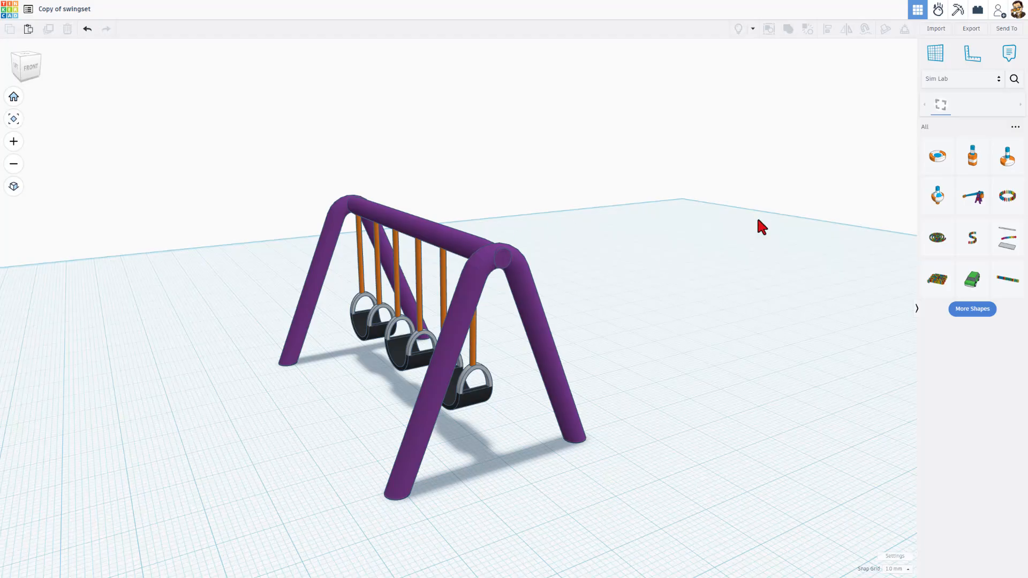
{"action": "left_click", "coordinate": [1008, 156]}
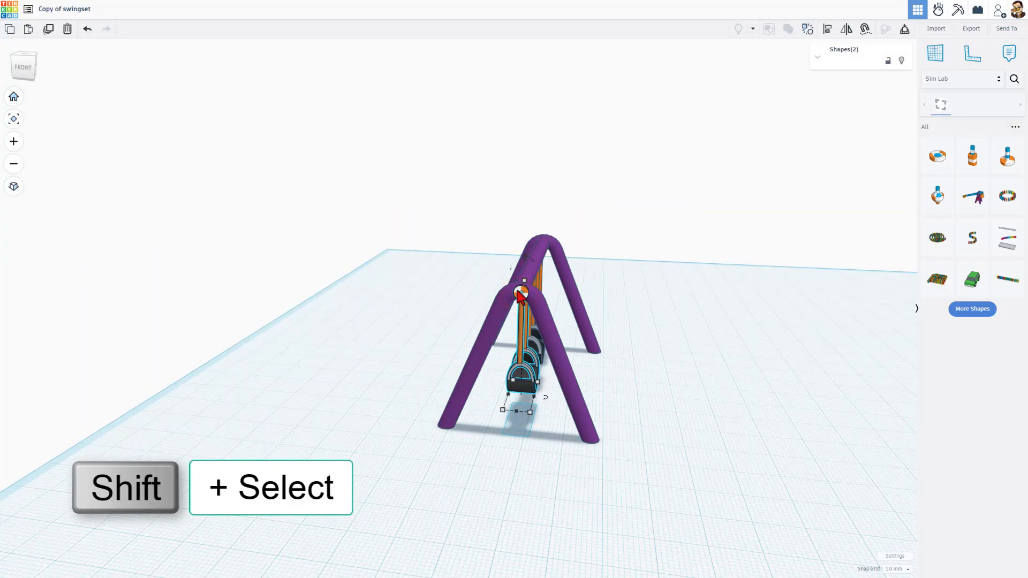
{"action": "key", "text": "l"}
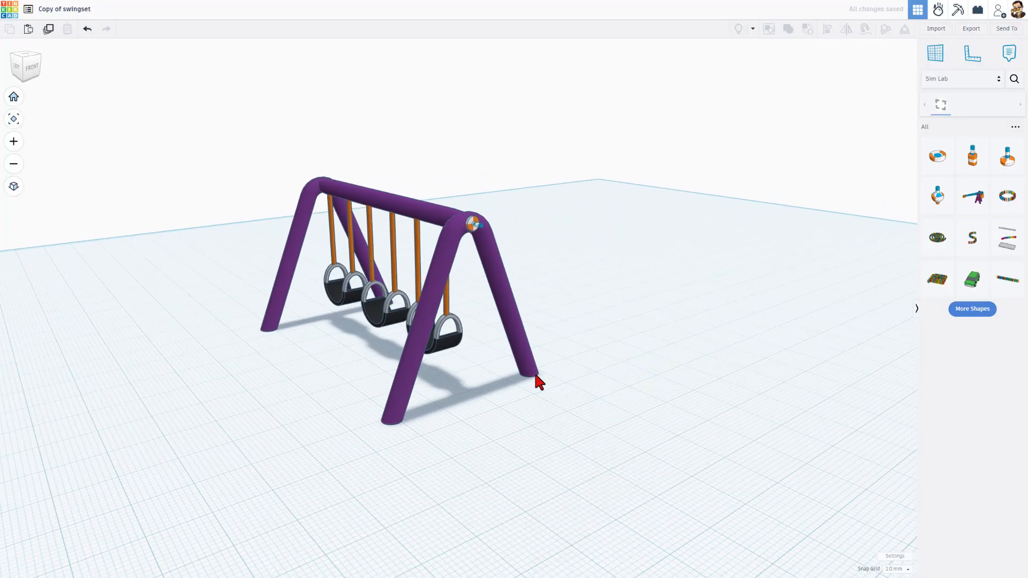
{"action": "left_click_drag", "start_coordinate": [538, 383], "coordinate": [445, 269]}
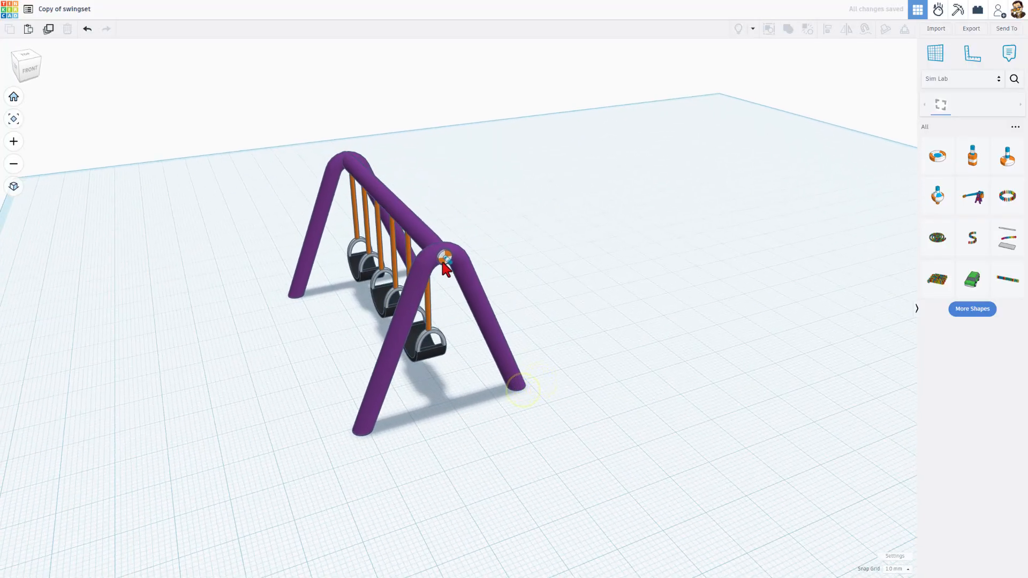
- Run a Sim Lab test where the swings break loose, then return to the design editor
{"action": "left_click", "coordinate": [446, 262]}
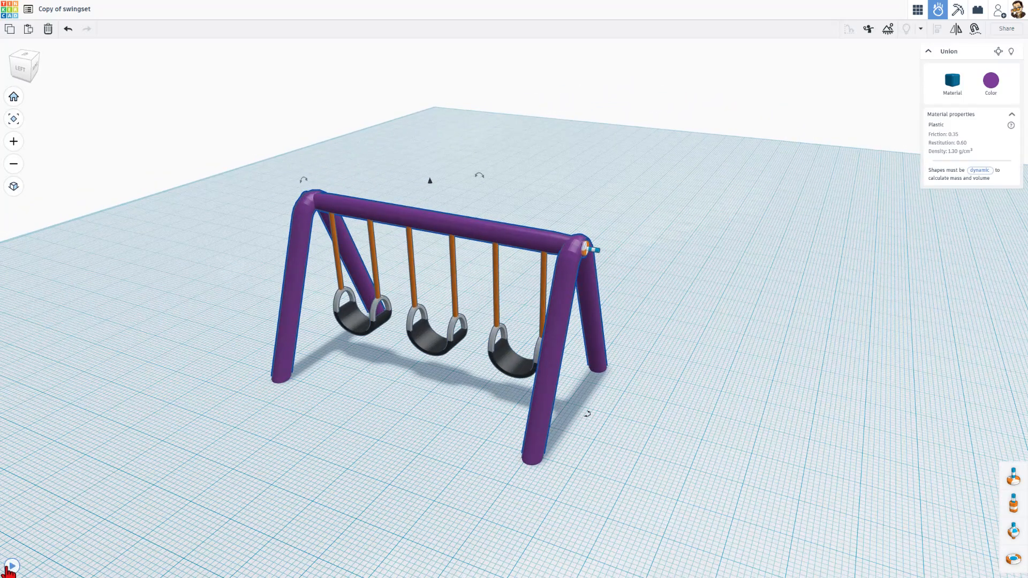
{"action": "left_click", "coordinate": [8, 568]}
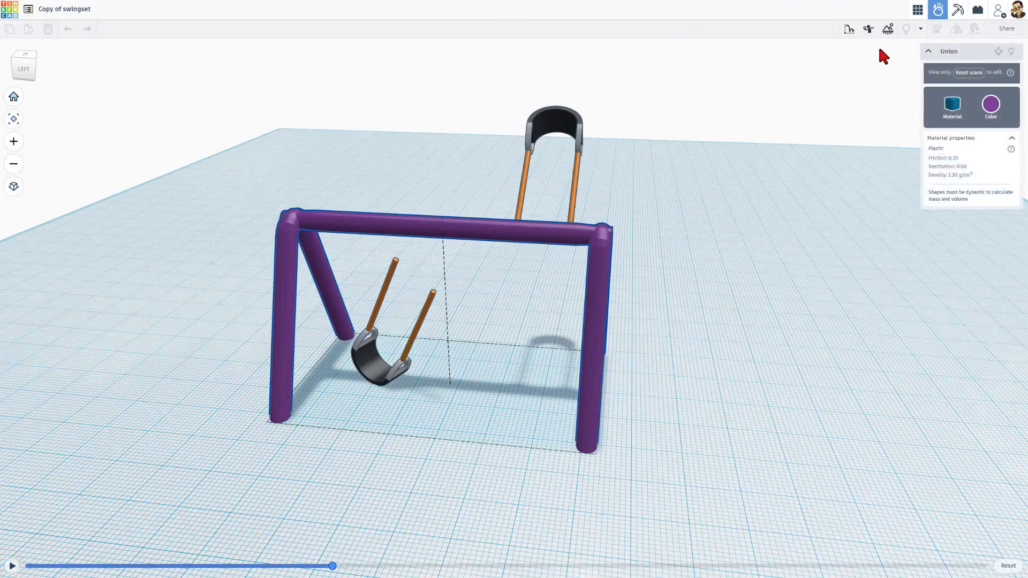
{"action": "left_click", "coordinate": [915, 10]}
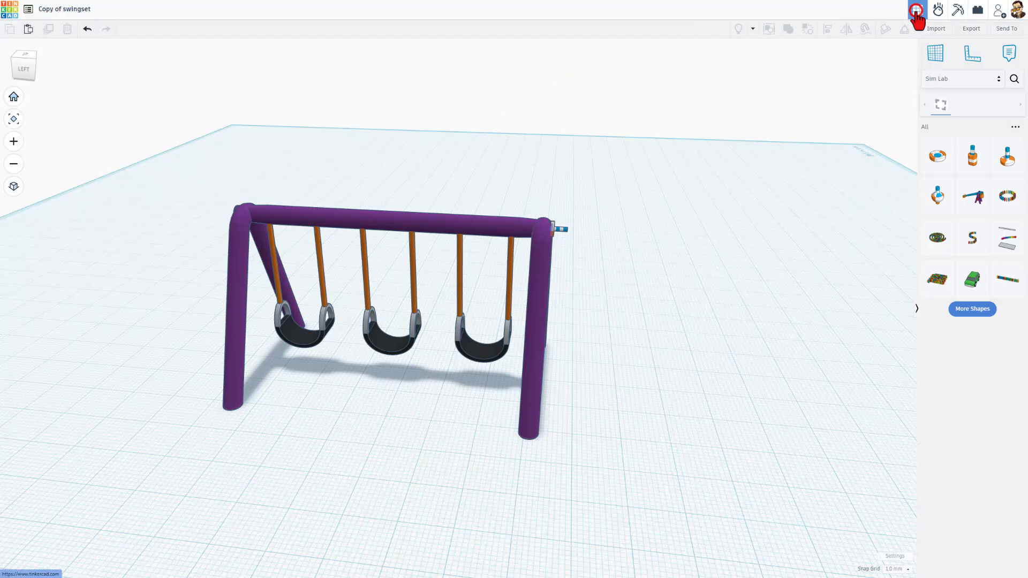
- Duplicate the axle connector with Ctrl+D and shift the copy above the middle swing
{"action": "left_click", "coordinate": [562, 229]}
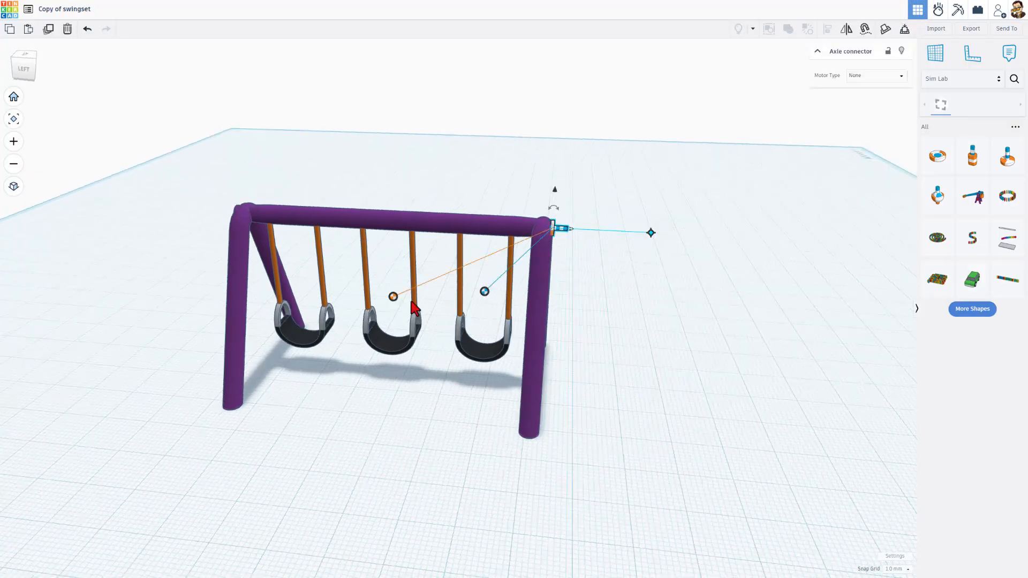
{"action": "key", "text": "Ctrl+D"}
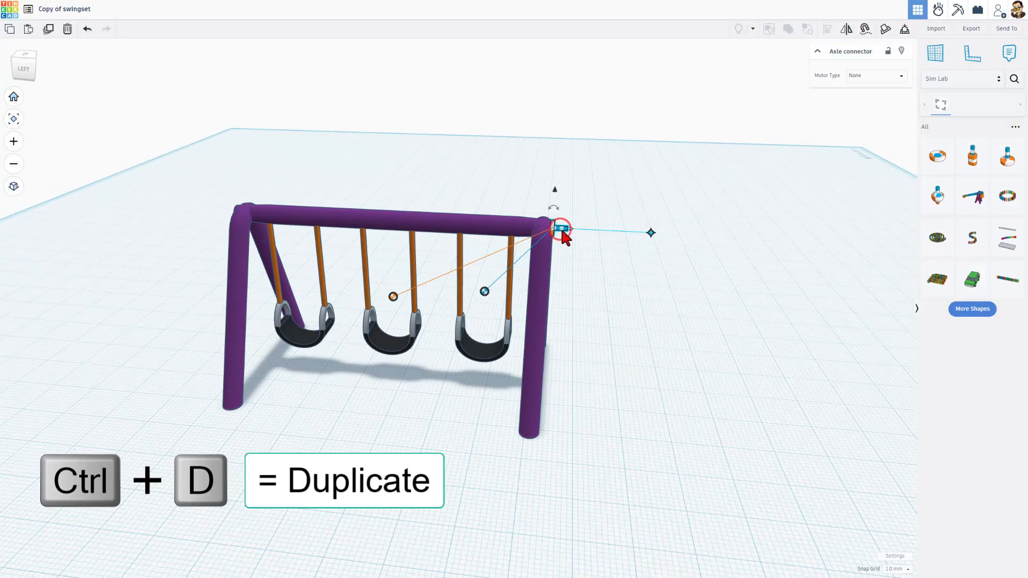
{"action": "key", "text": "shift+left"}
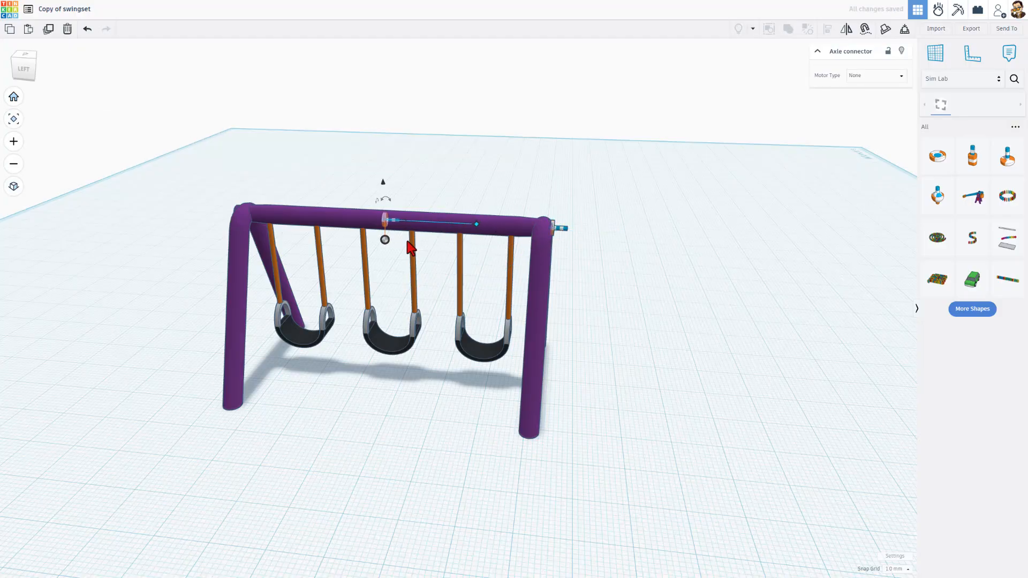
{"action": "left_click", "coordinate": [385, 343]}
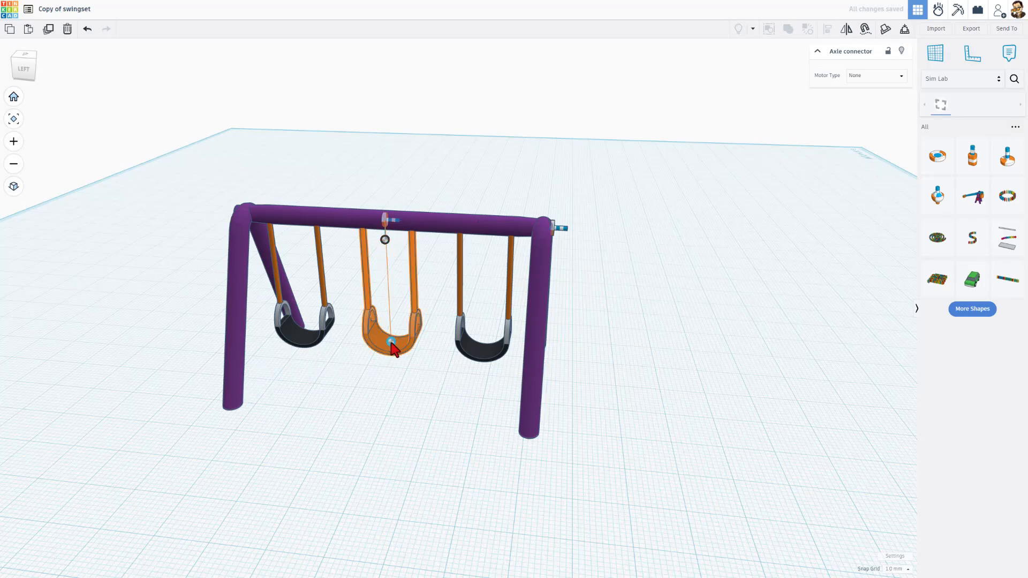
{"action": "key", "text": "Ctrl+D"}
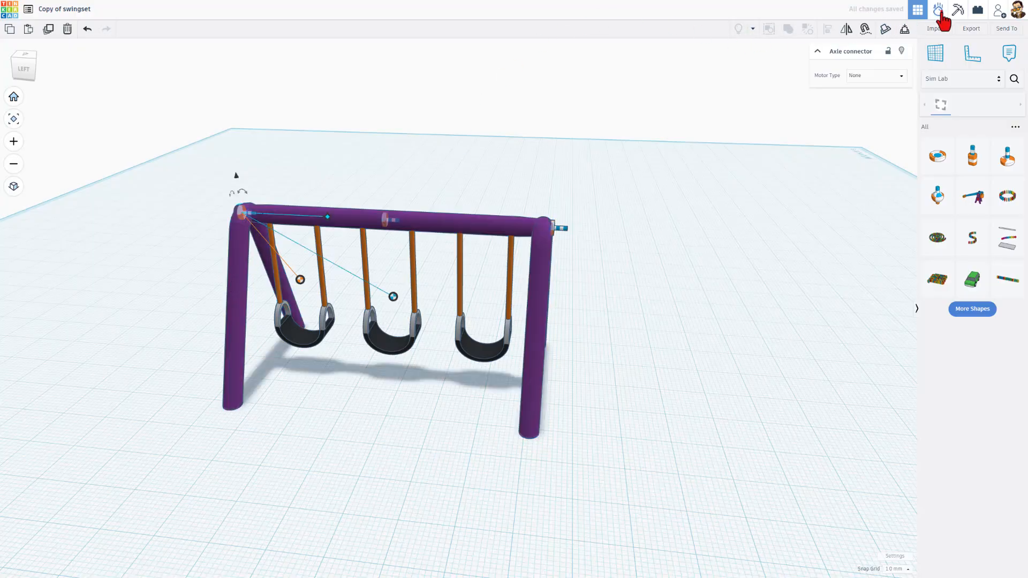
- Run a second Sim Lab test with the swings swaying attached, then return to editing
{"action": "left_click", "coordinate": [936, 9]}
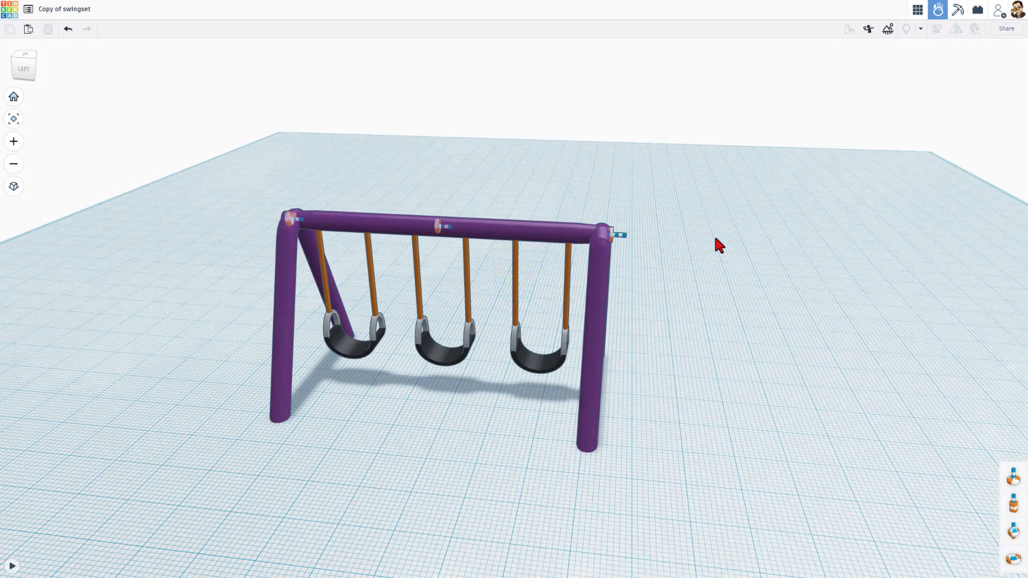
{"action": "mouse_move", "coordinate": [11, 428]}
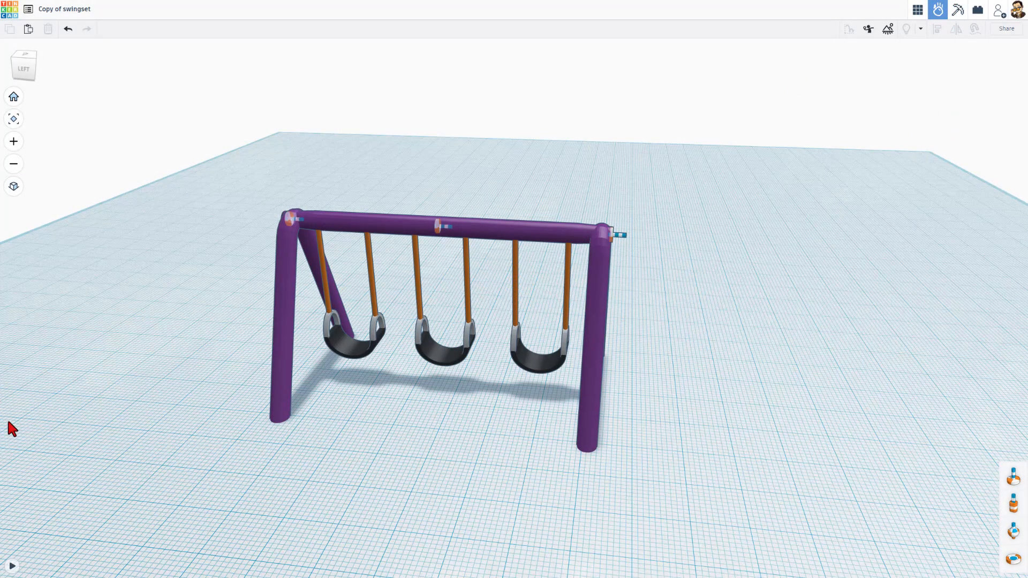
{"action": "left_click", "coordinate": [10, 565]}
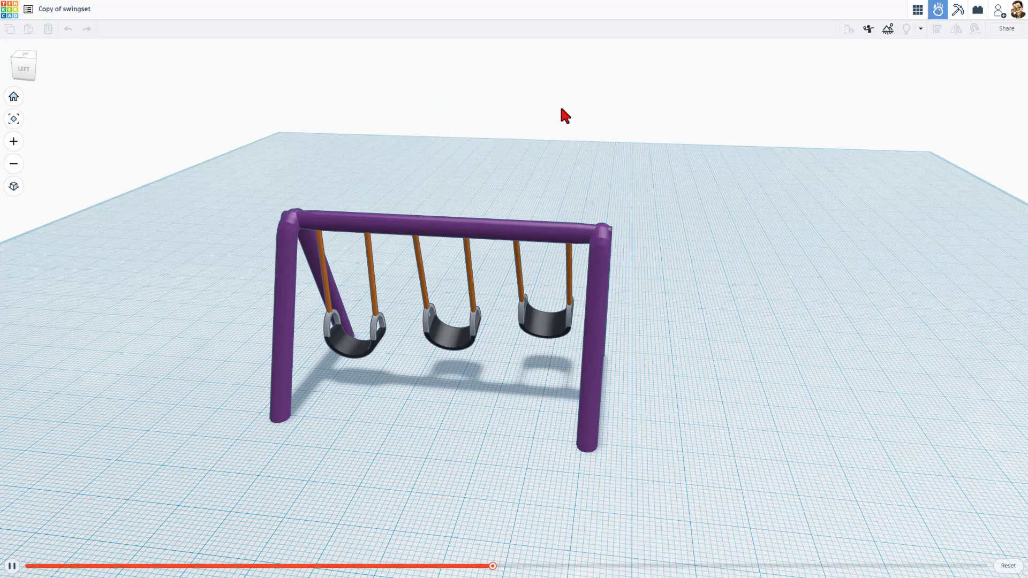
{"action": "left_click", "coordinate": [917, 10]}
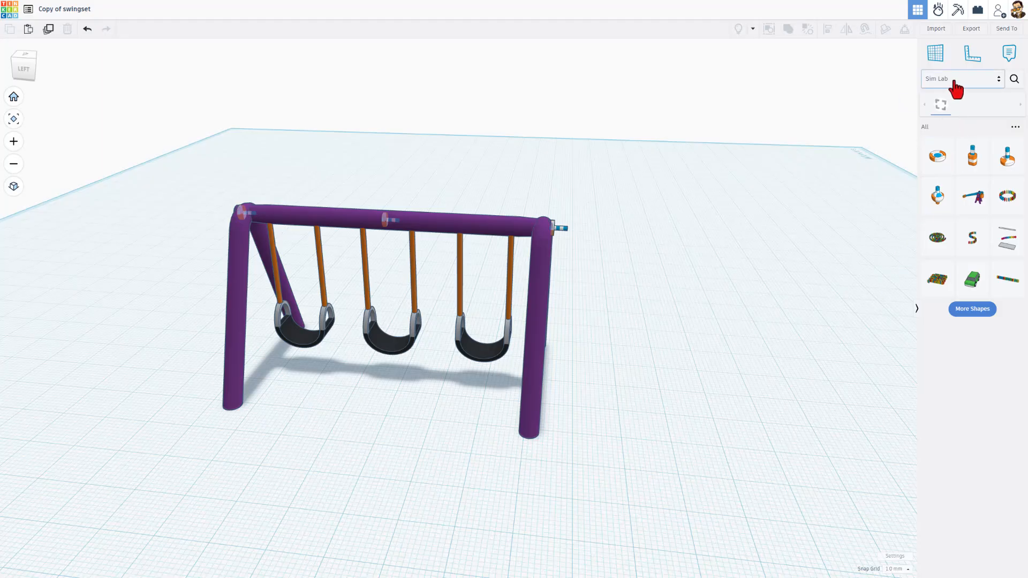
- Add a red Basic Shapes box beside the rightmost swing, leveled with the seat hangers
{"action": "left_click", "coordinate": [963, 79]}
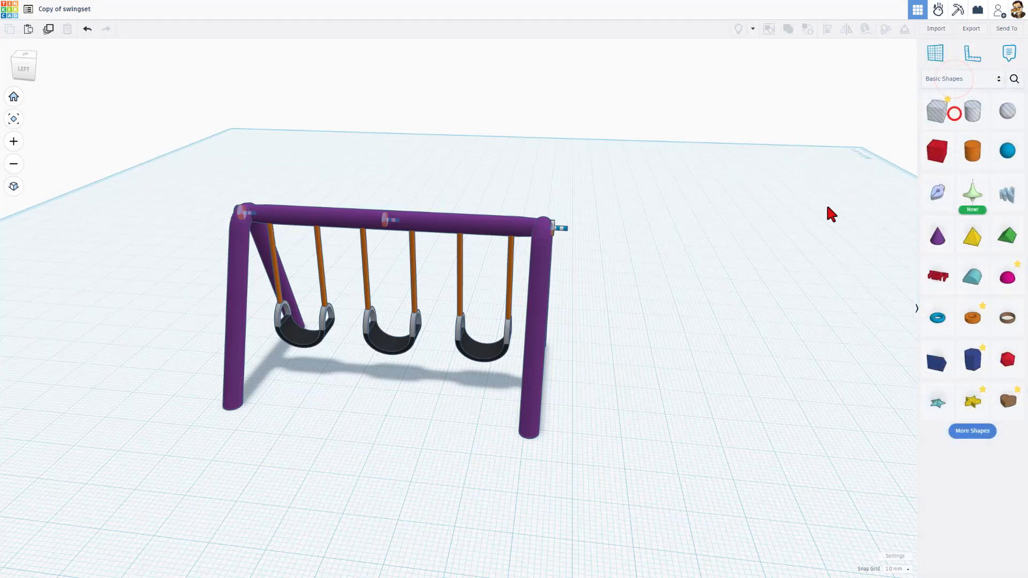
{"action": "left_click", "coordinate": [937, 150]}
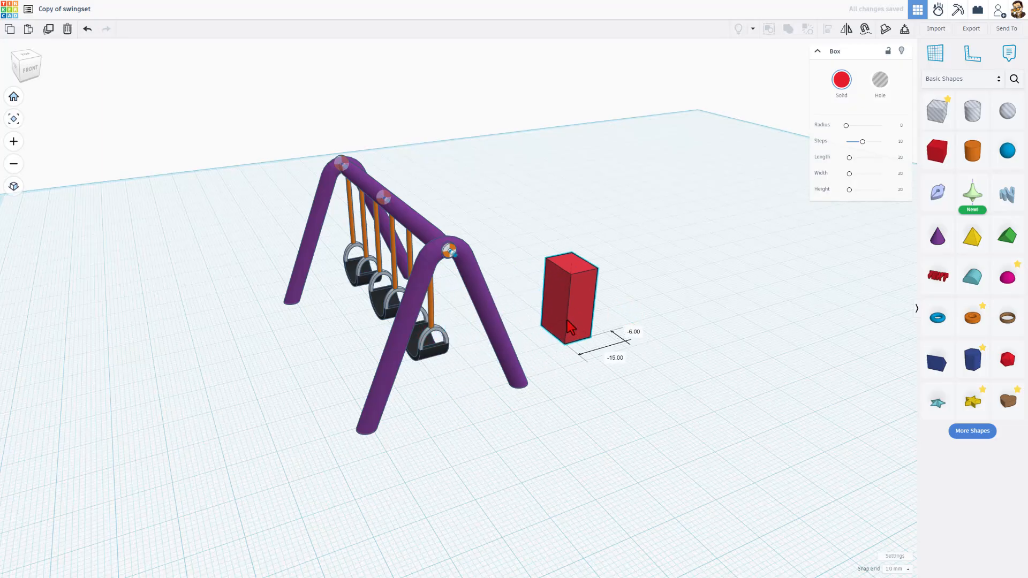
{"action": "left_click_drag", "start_coordinate": [567, 295], "coordinate": [613, 285]}
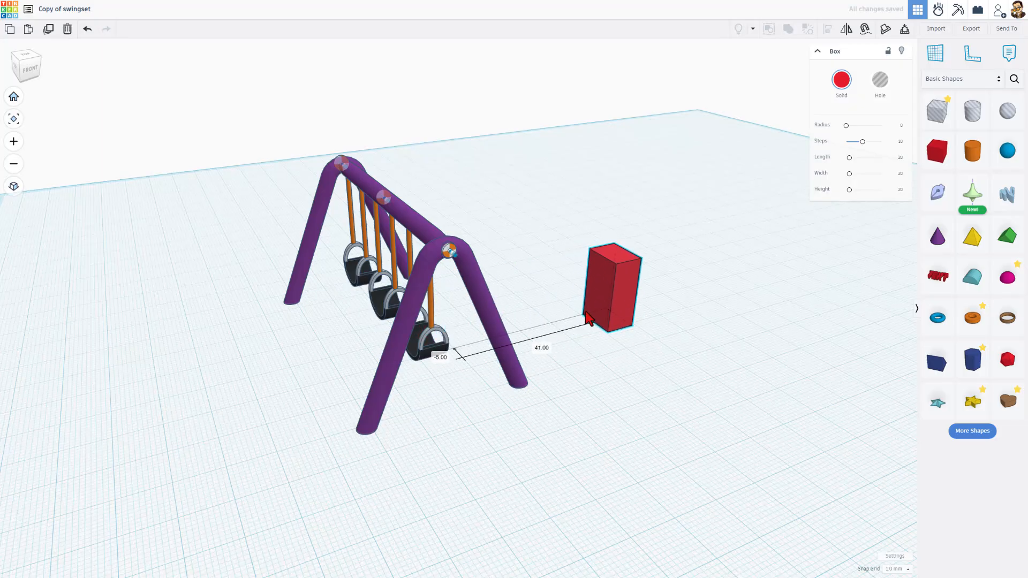
{"action": "left_click_drag", "start_coordinate": [612, 285], "coordinate": [639, 272]}
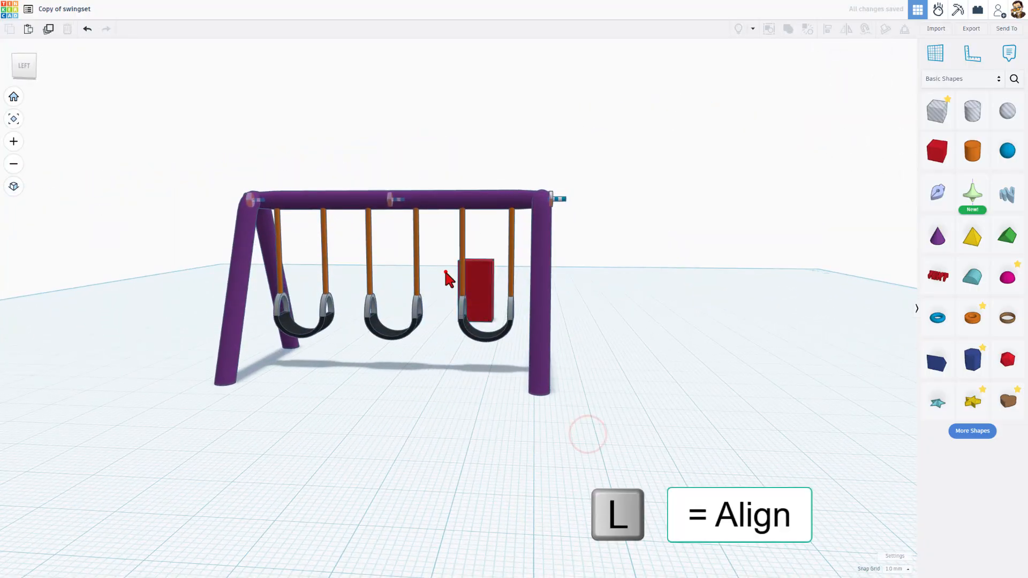
{"action": "left_click", "coordinate": [476, 295]}
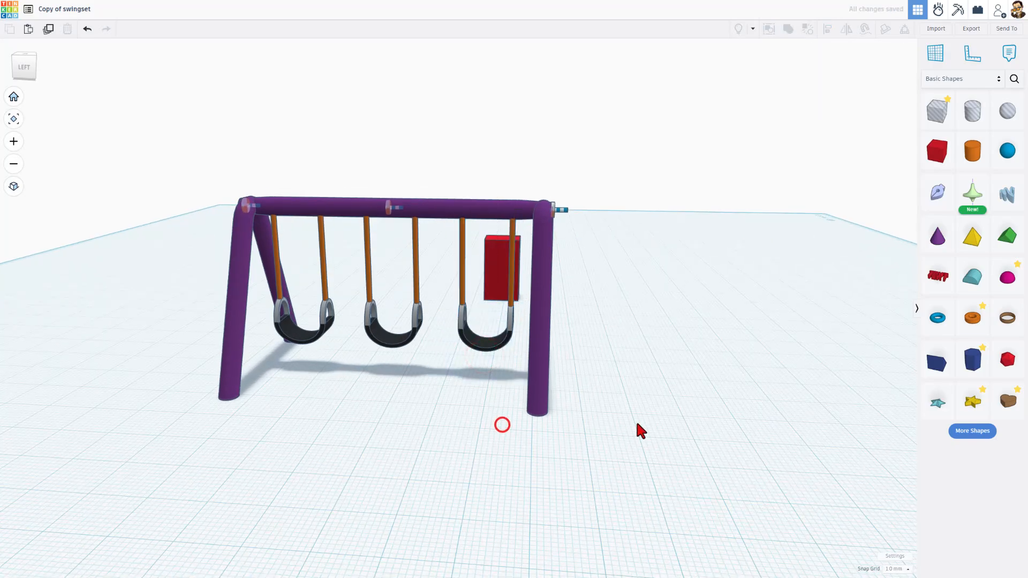
- Attach a Sim Lab slider connector to the red box, Motor Type Positional, Upper Limit 20
{"action": "left_click", "coordinate": [963, 79]}
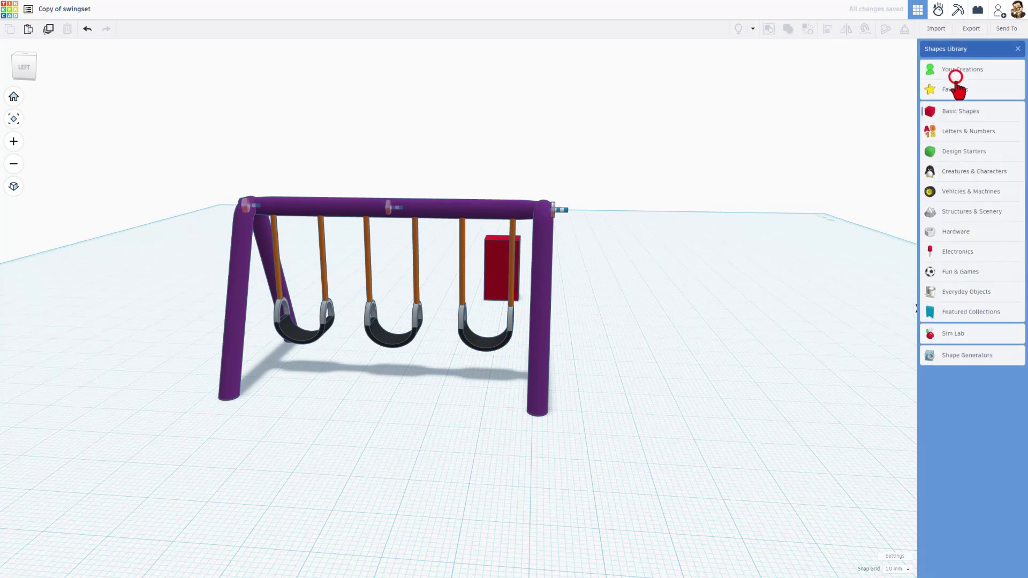
{"action": "left_click", "coordinate": [953, 334]}
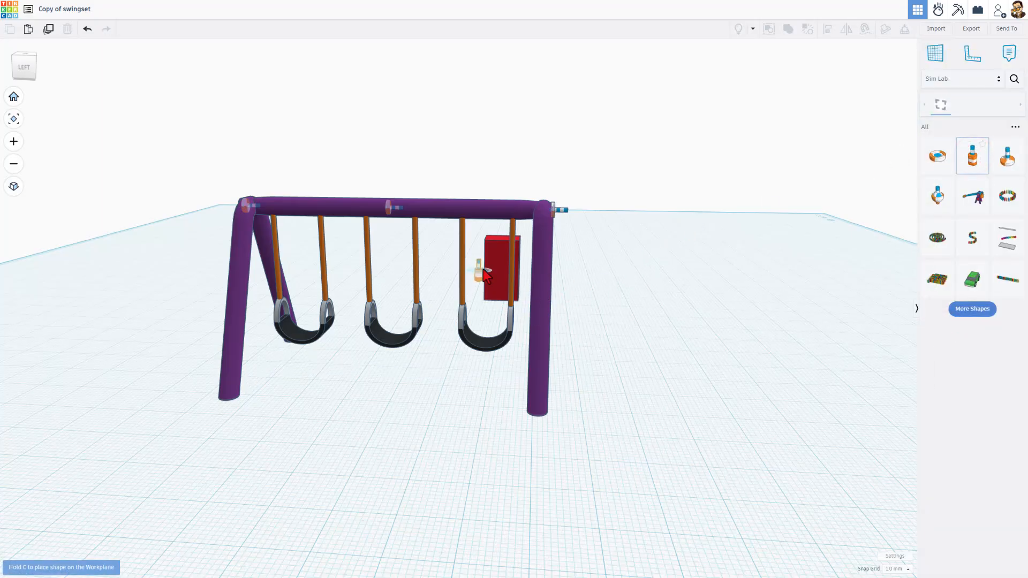
{"action": "left_click", "coordinate": [494, 273]}
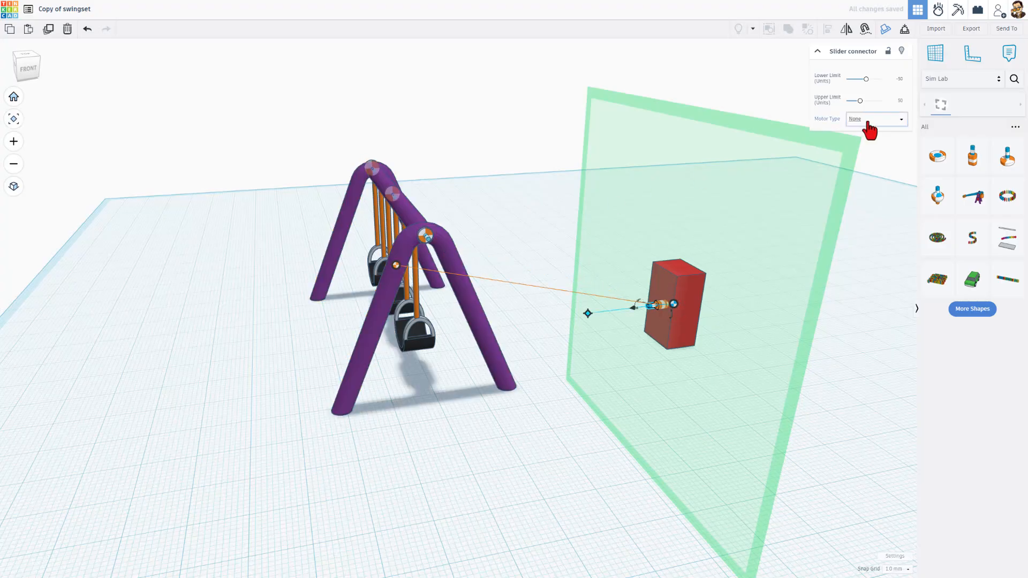
{"action": "left_click", "coordinate": [876, 119]}
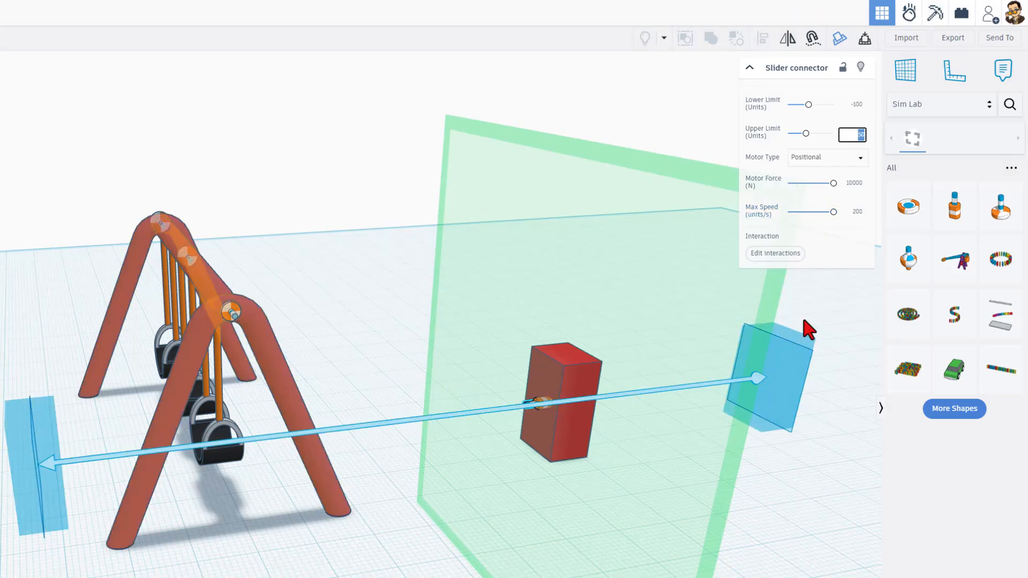
{"action": "mouse_move", "coordinate": [63, 471]}
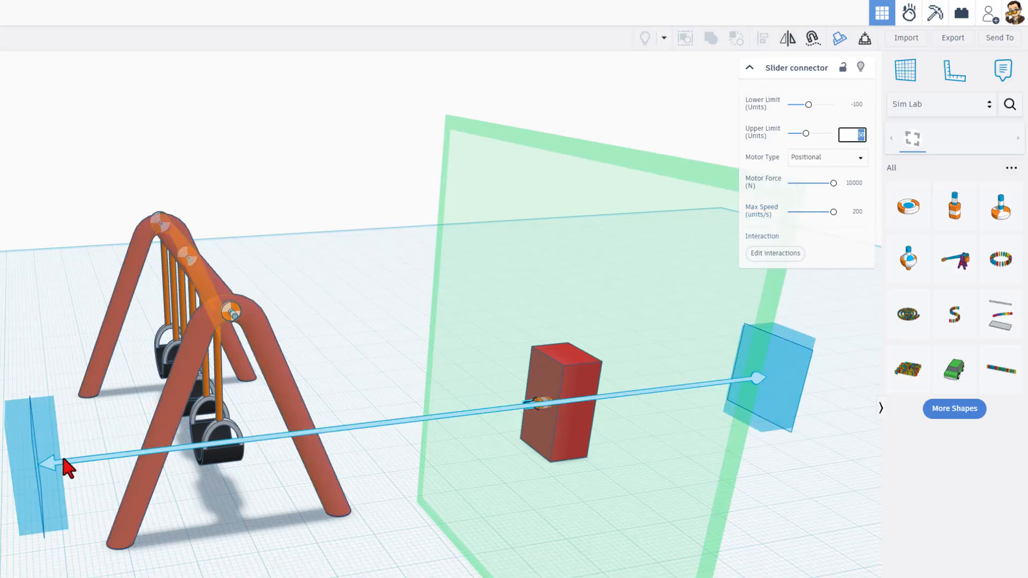
{"action": "mouse_move", "coordinate": [95, 469]}
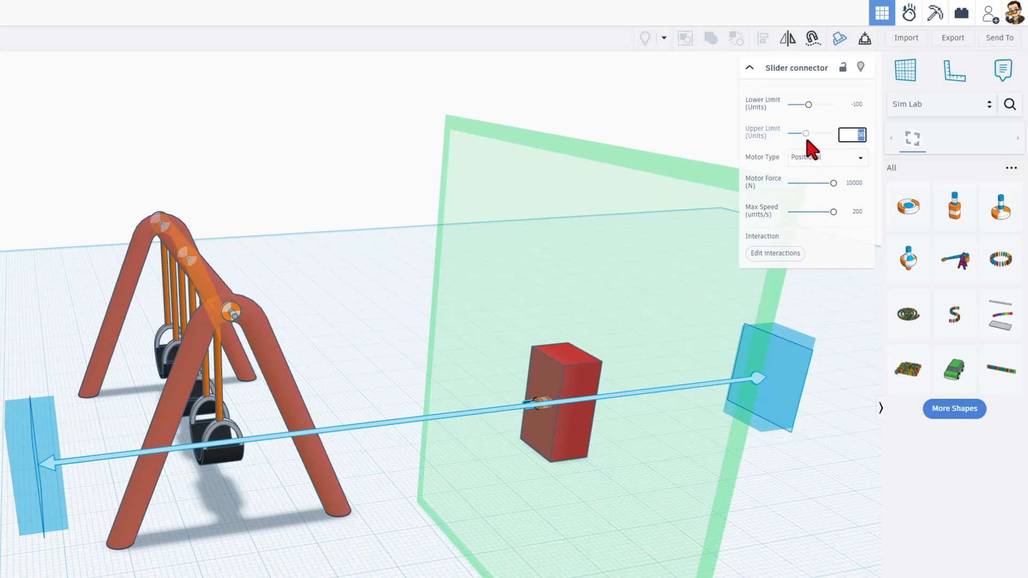
{"action": "left_click_drag", "start_coordinate": [805, 133], "coordinate": [798, 133]}
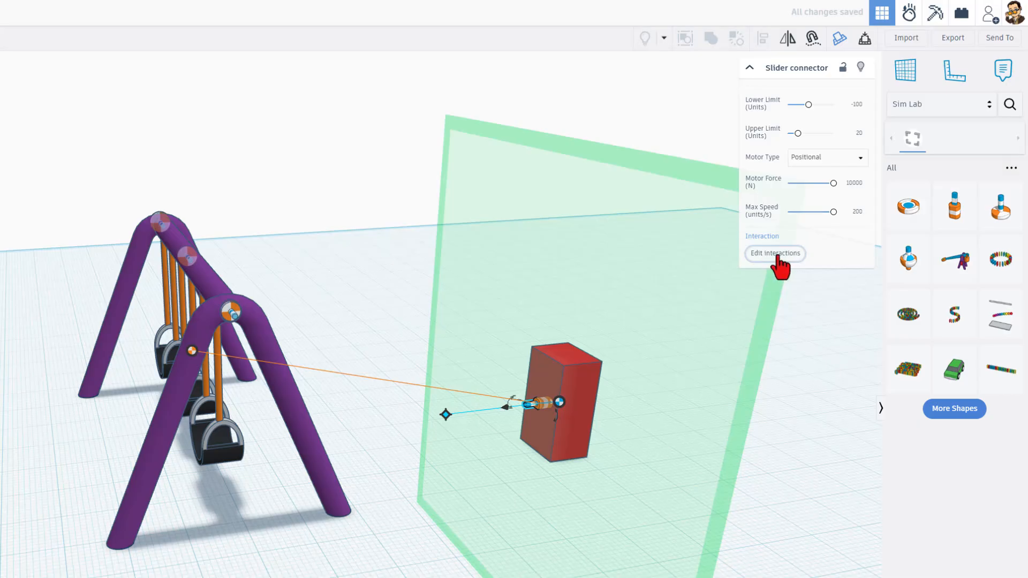
- Add interactions: key 1 changes the box's position by -145 units, key 2 by 16 units
{"action": "left_click", "coordinate": [776, 253]}
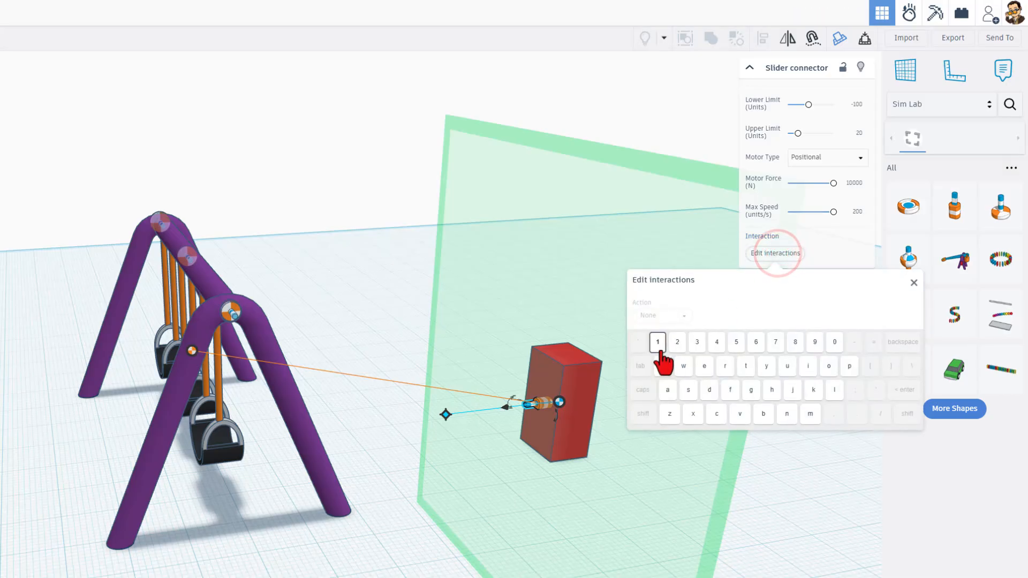
{"action": "left_click", "coordinate": [663, 315]}
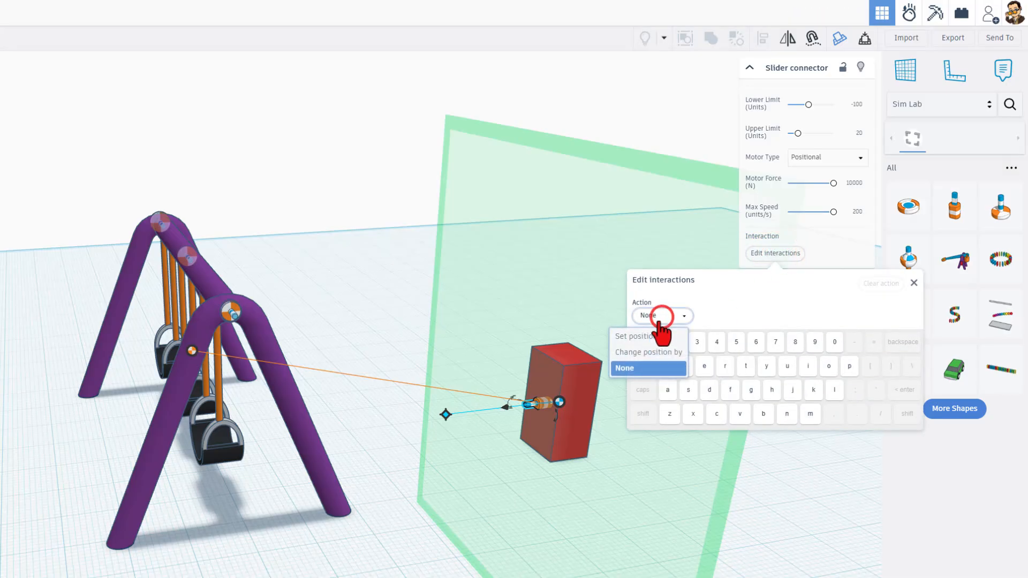
{"action": "left_click", "coordinate": [648, 351]}
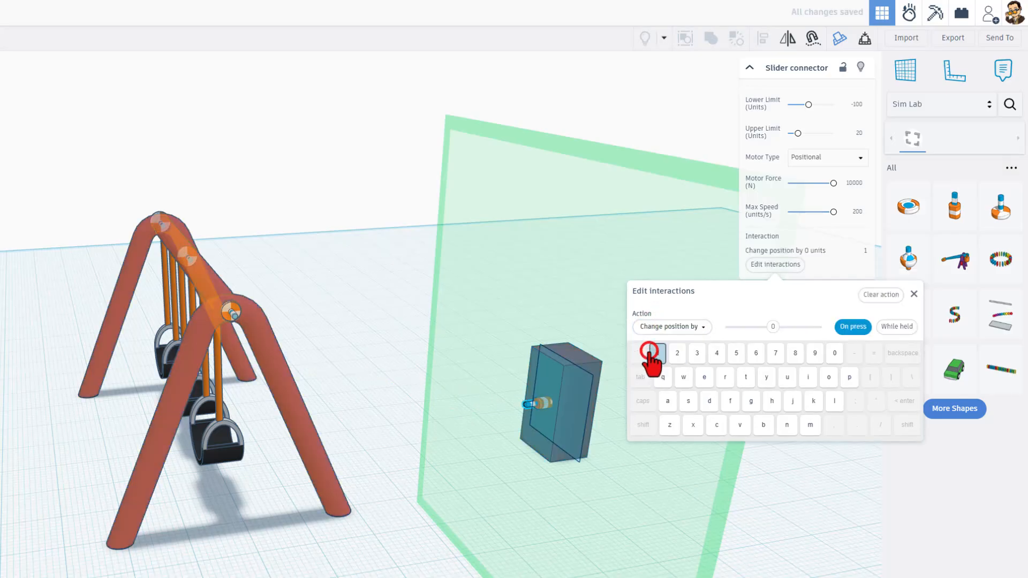
{"action": "left_click", "coordinate": [658, 353]}
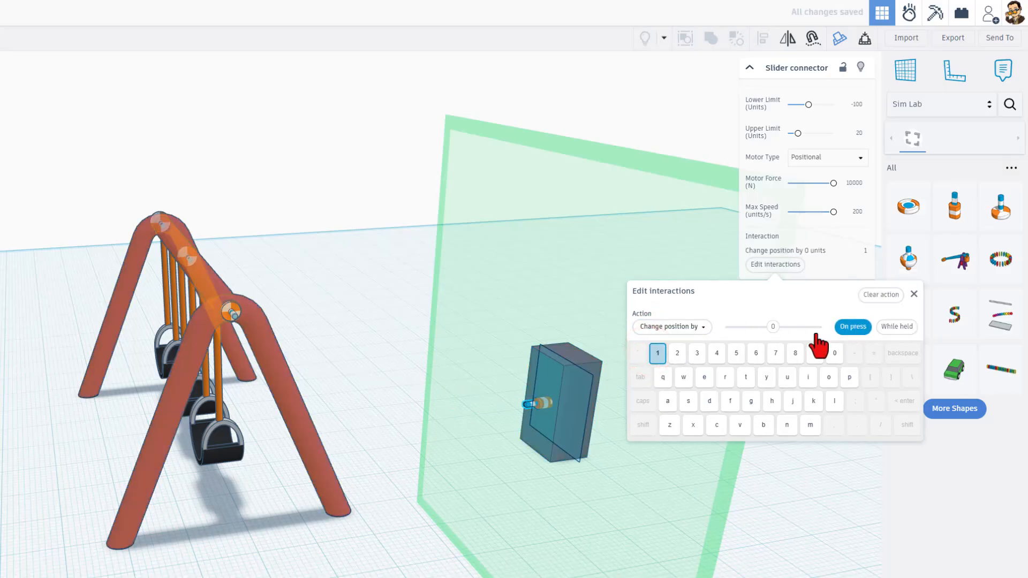
{"action": "left_click_drag", "start_coordinate": [772, 327], "coordinate": [781, 326]}
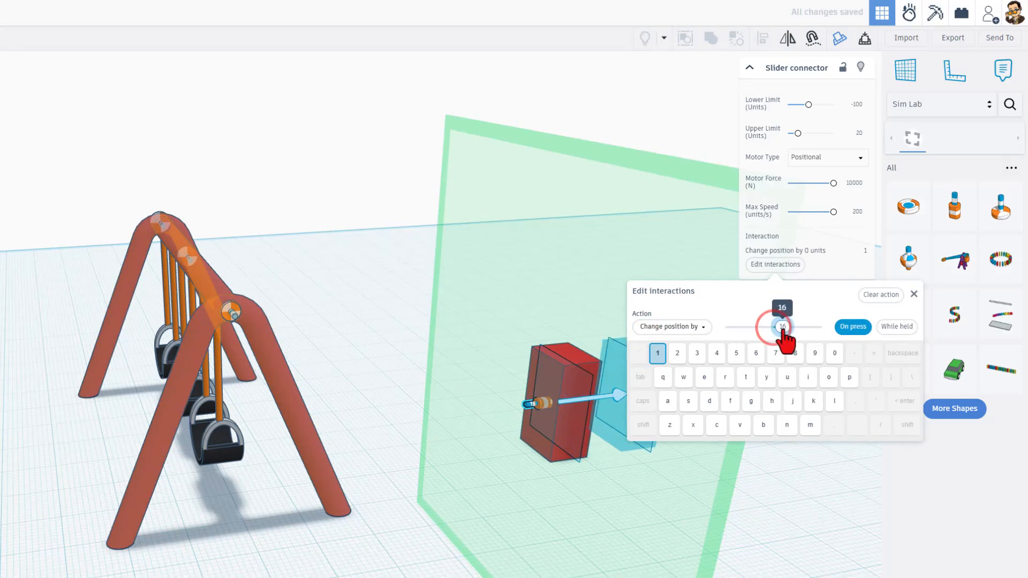
{"action": "left_click_drag", "start_coordinate": [782, 326], "coordinate": [742, 327]}
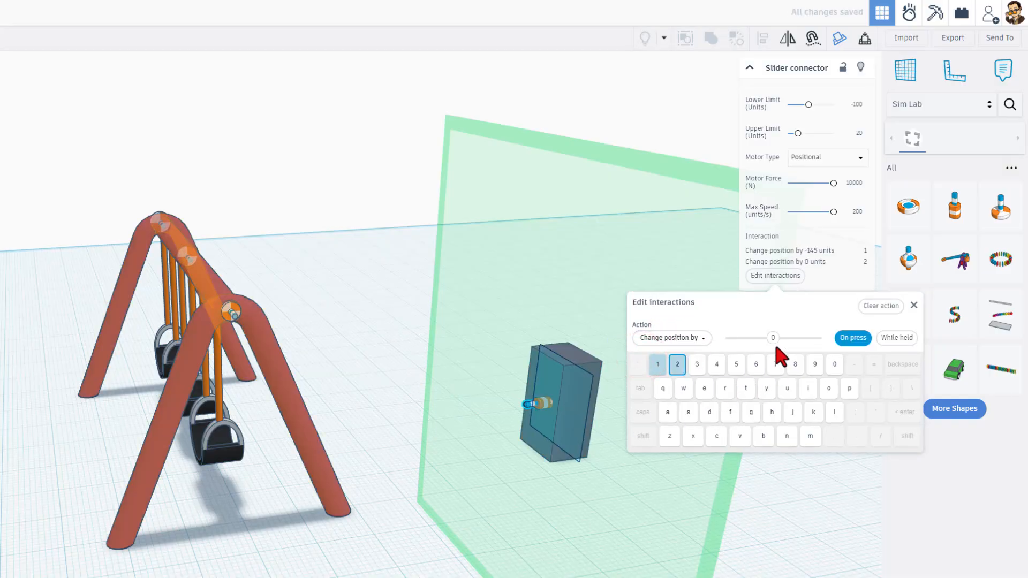
{"action": "left_click_drag", "start_coordinate": [755, 337], "coordinate": [782, 338]}
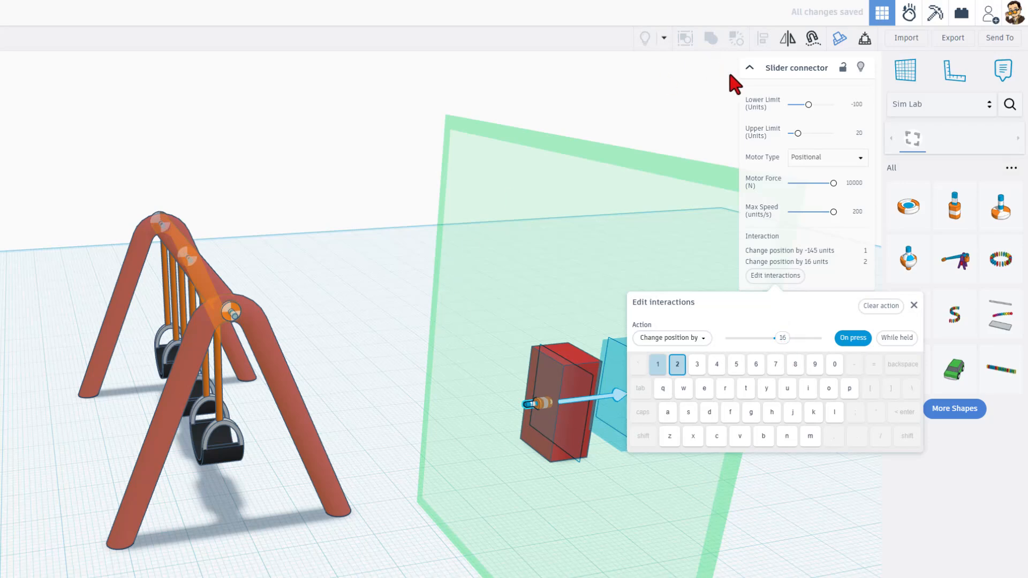
- Close the slider connector settings and start the Sim Lab run with the pusher box
{"action": "left_click", "coordinate": [909, 12]}
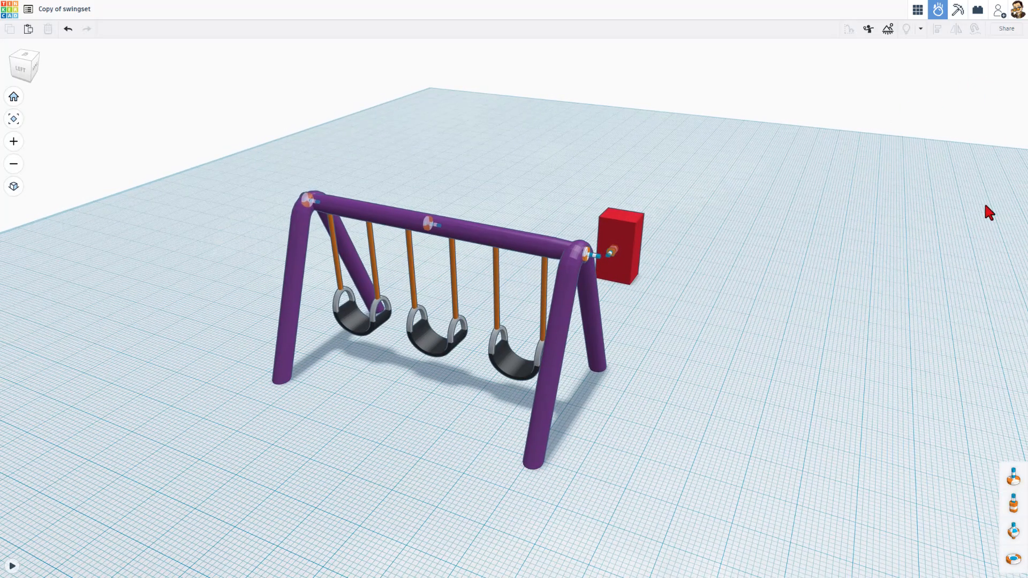
- Place a Creatures & Characters figure in front of the swings, aligned with the middle swing
{"action": "left_click", "coordinate": [917, 9]}
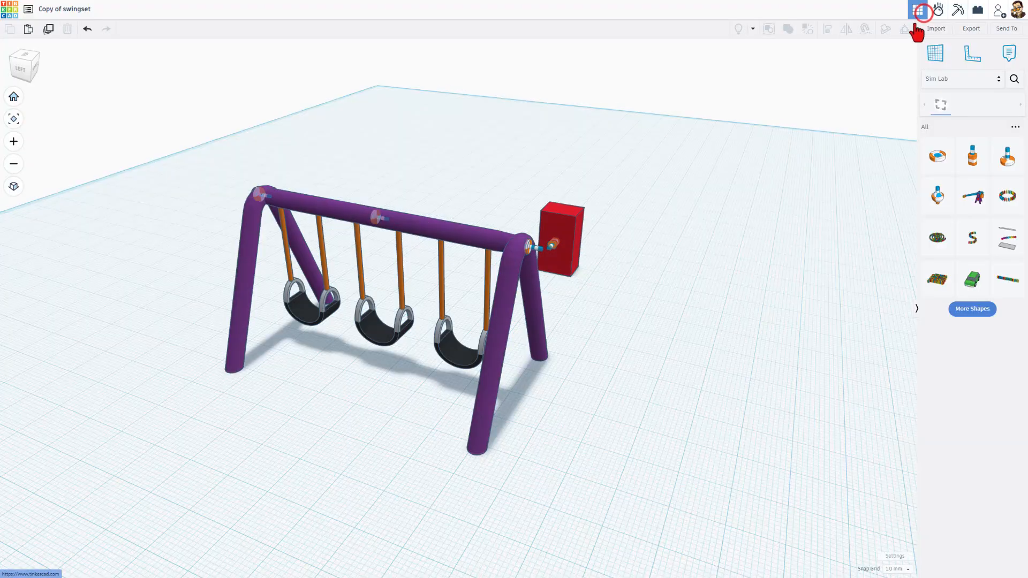
{"action": "left_click", "coordinate": [917, 8]}
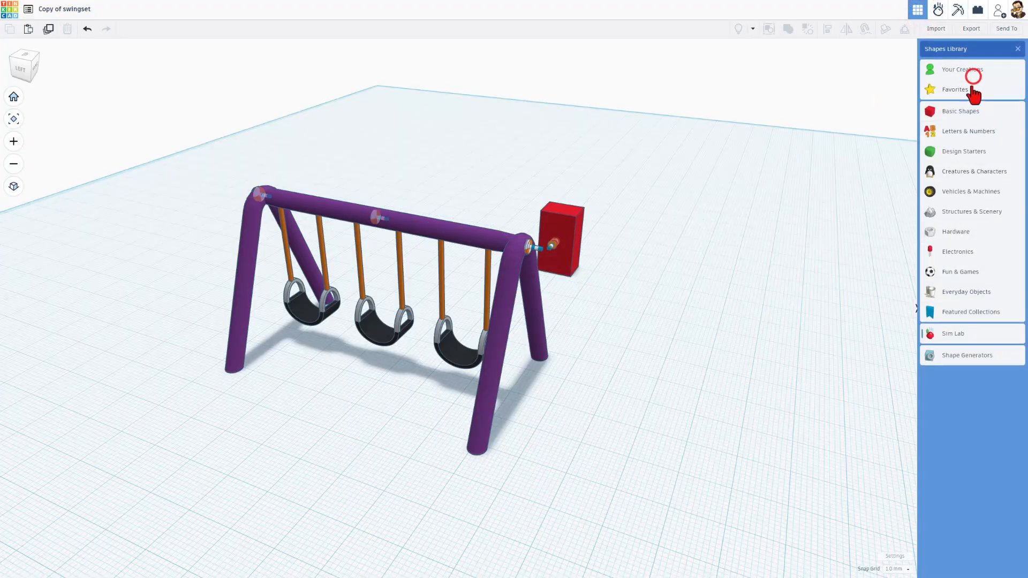
{"action": "mouse_move", "coordinate": [948, 181]}
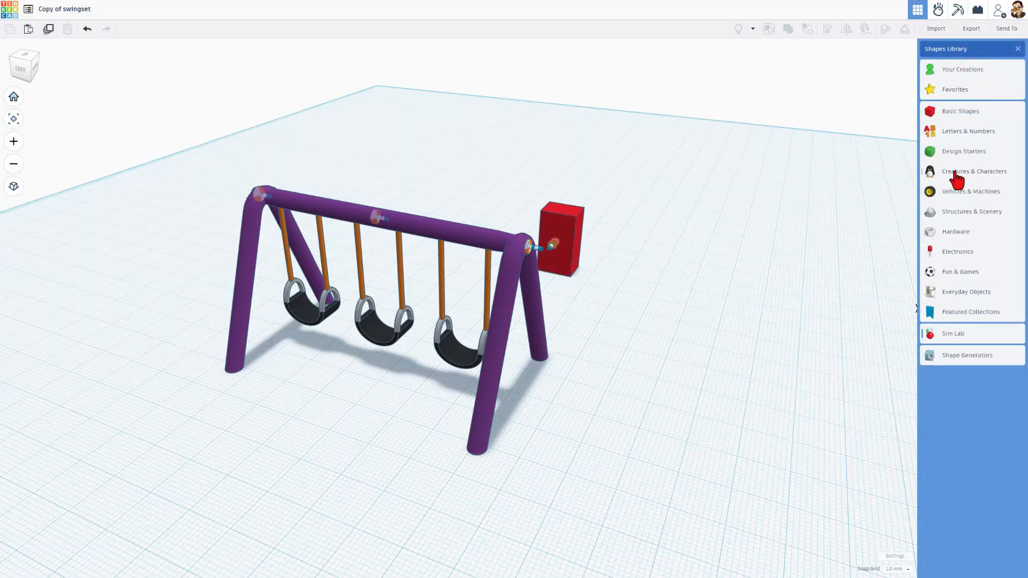
{"action": "left_click", "coordinate": [975, 171]}
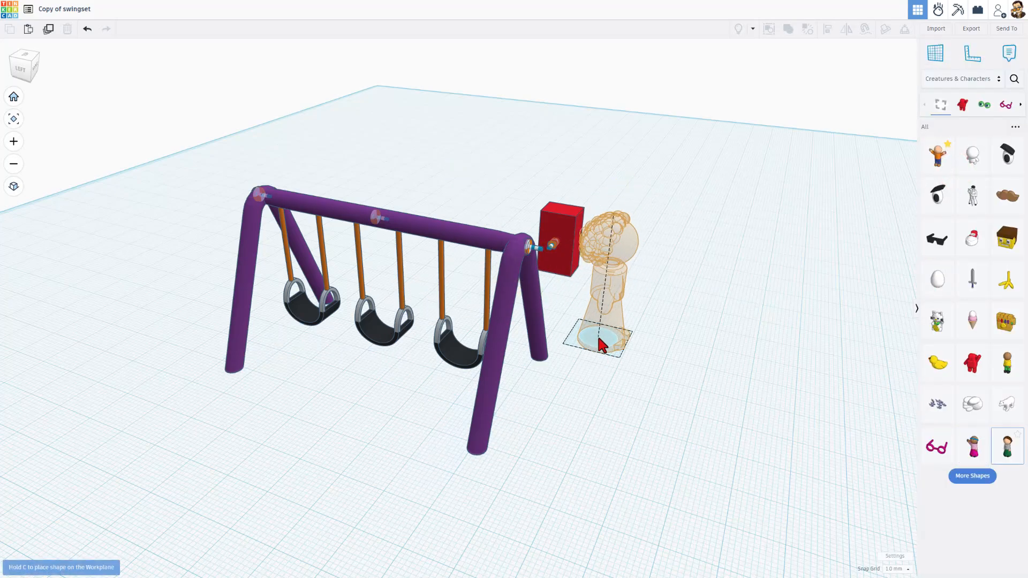
{"action": "left_click_drag", "start_coordinate": [597, 338], "coordinate": [383, 321]}
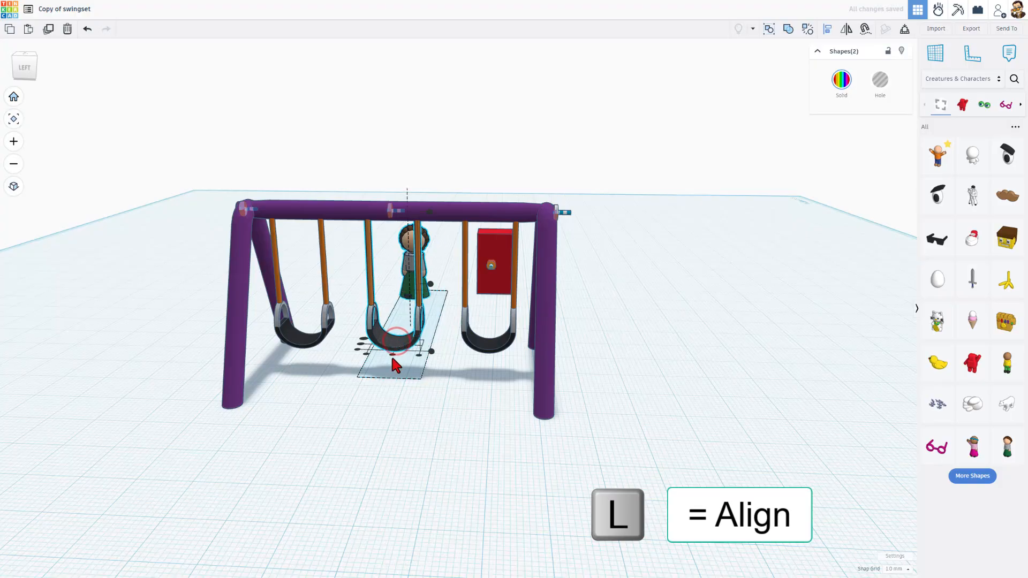
{"action": "left_click", "coordinate": [657, 334]}
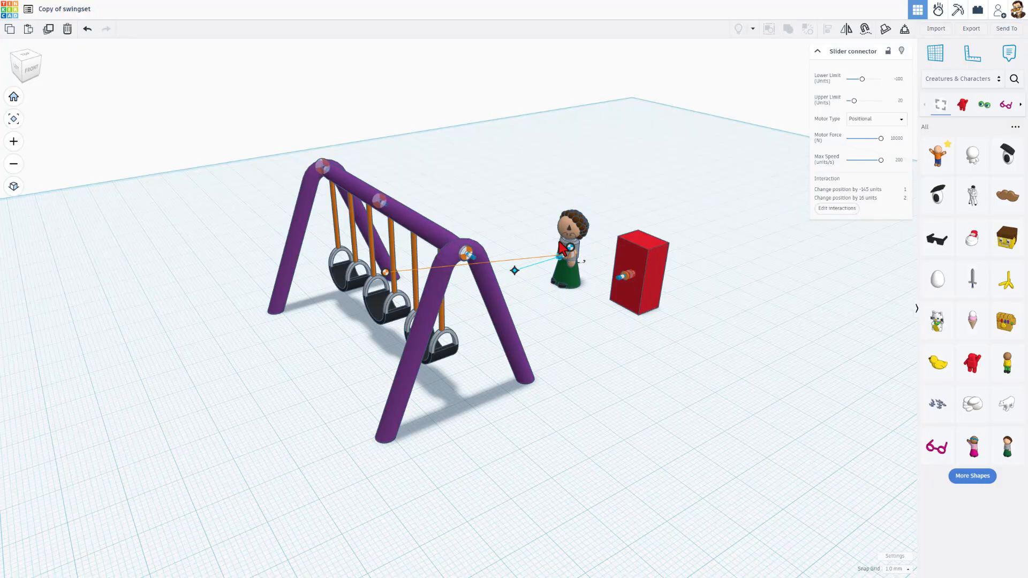
- Give the character's slider Change position by interactions on keys 3 and 4, then start Sim Lab
{"action": "left_click", "coordinate": [837, 207]}
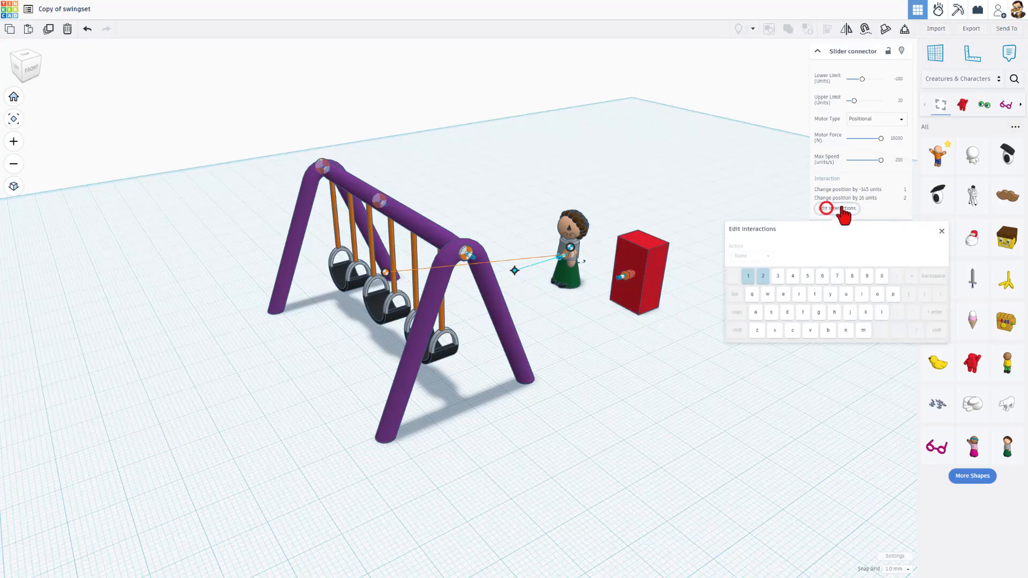
{"action": "left_click", "coordinate": [748, 276]}
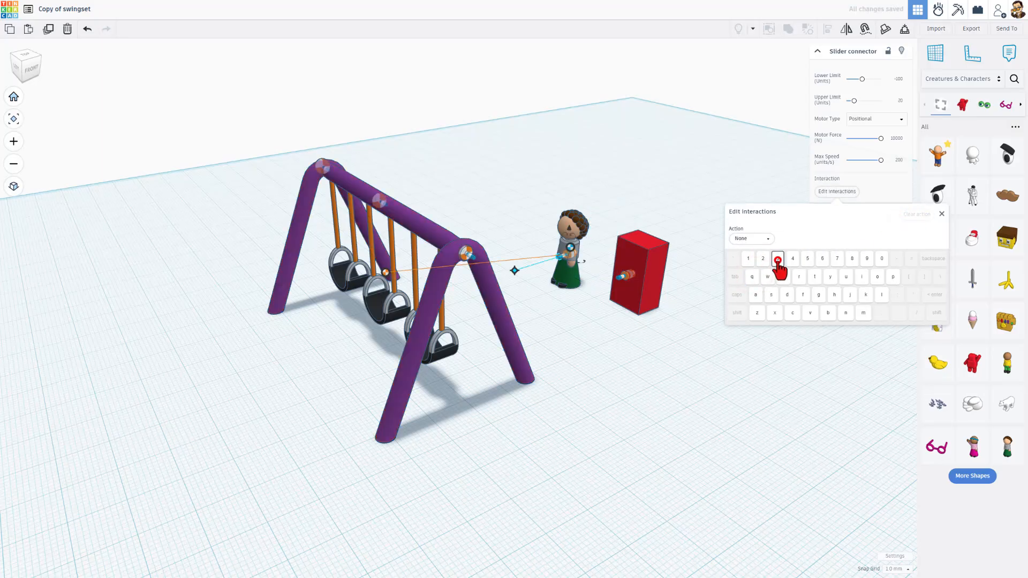
{"action": "left_click", "coordinate": [751, 237]}
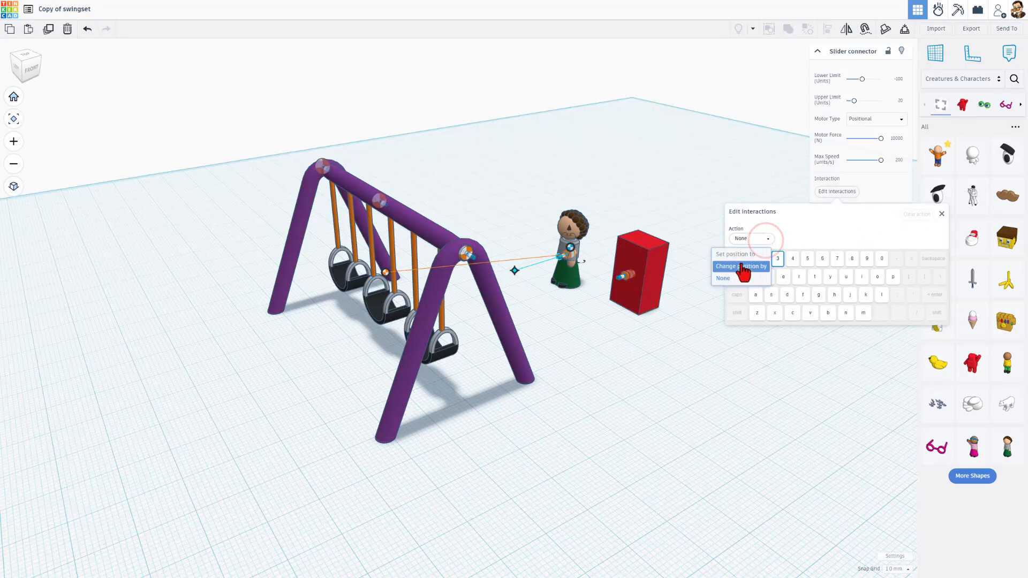
{"action": "left_click", "coordinate": [742, 266]}
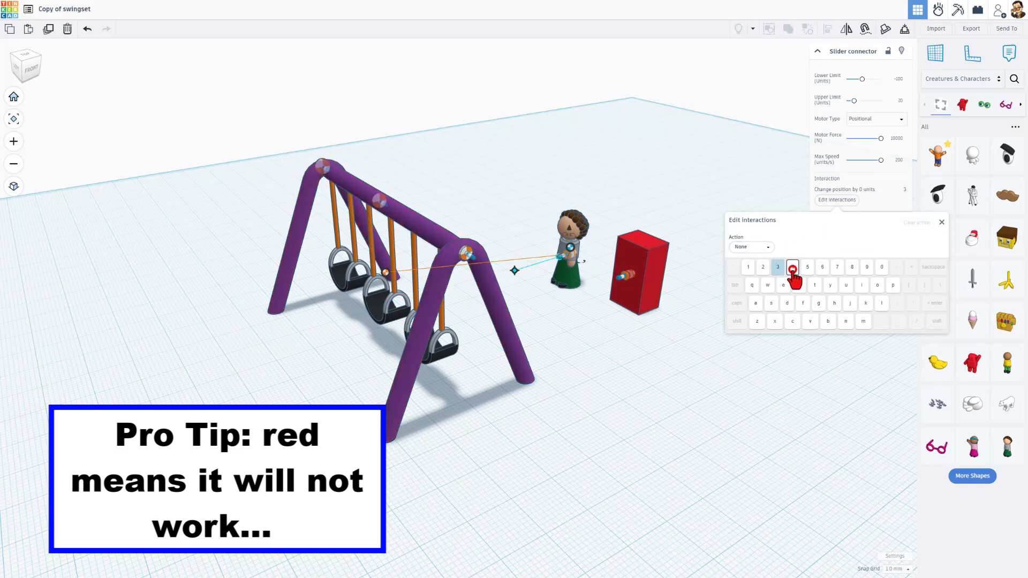
{"action": "left_click", "coordinate": [752, 246]}
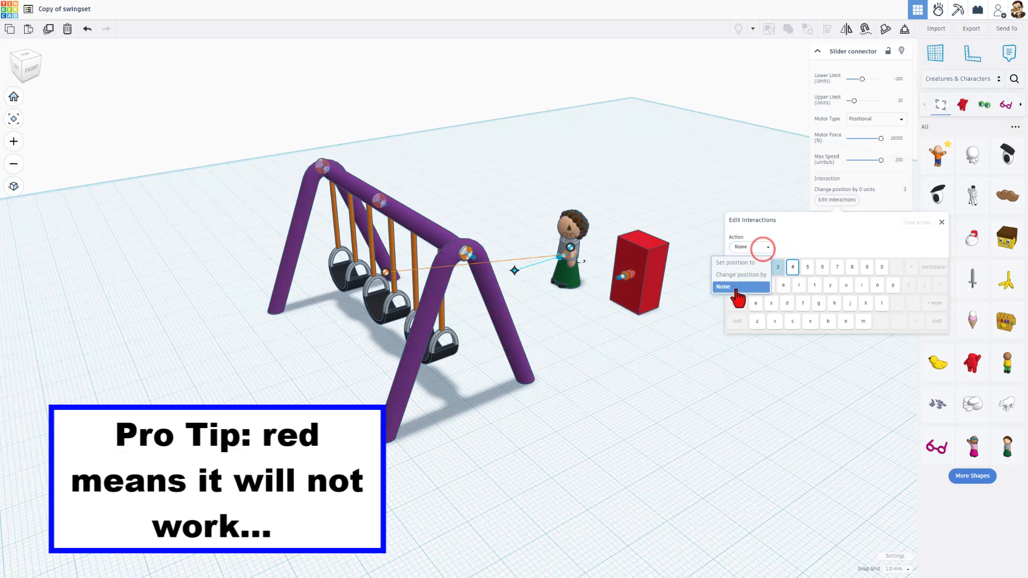
{"action": "left_click", "coordinate": [740, 274]}
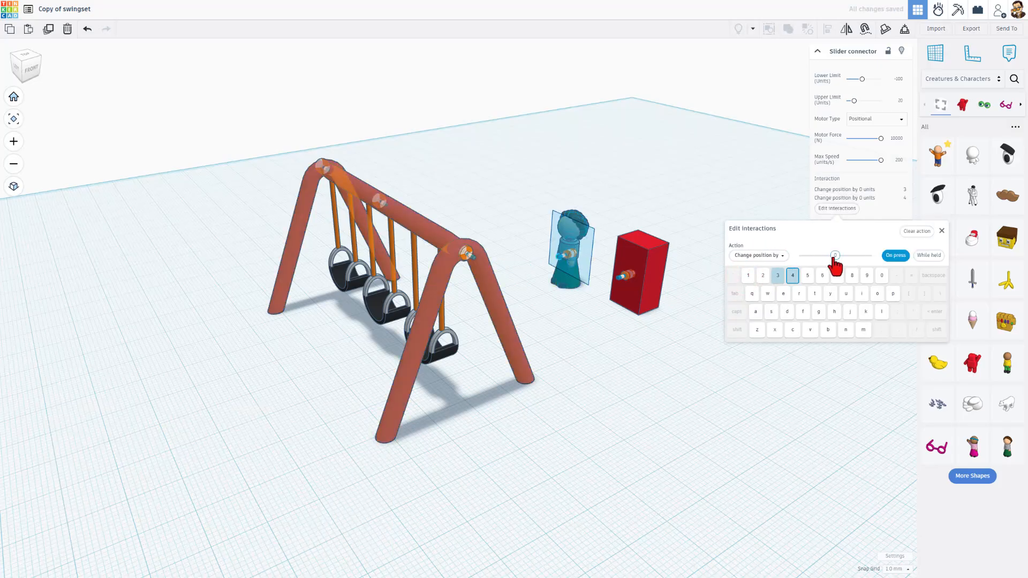
{"action": "left_click_drag", "start_coordinate": [834, 255], "coordinate": [842, 255]}
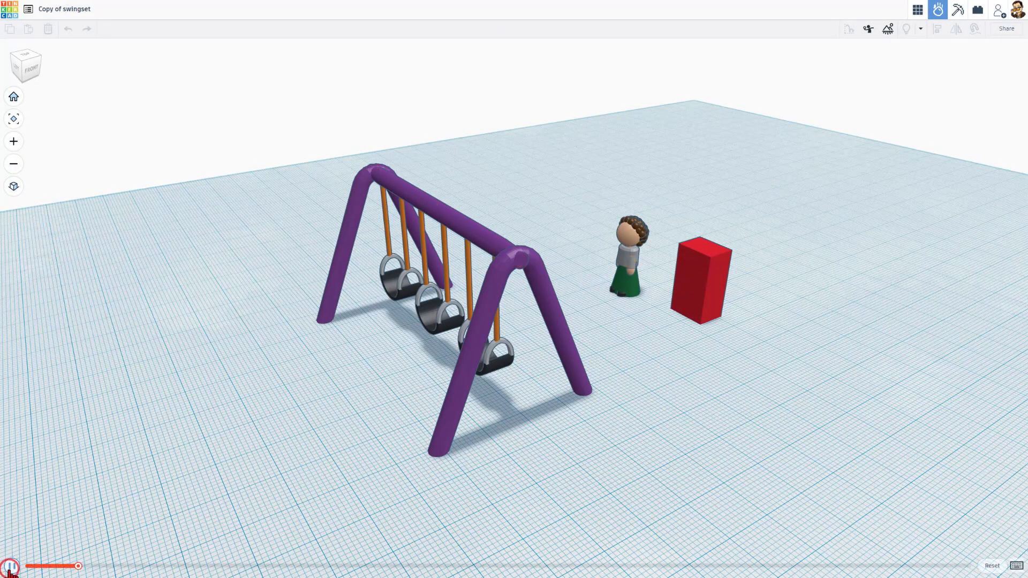
- Pause the Sim Lab run so the swings, character and red box come to rest
{"action": "left_click", "coordinate": [9, 567]}
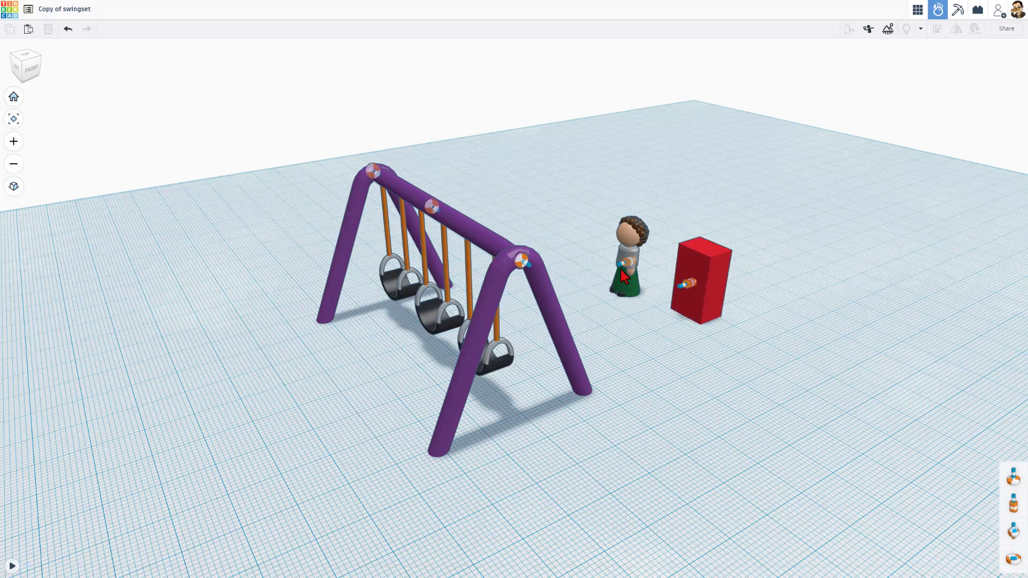
- Set the character's key 3 Change position by to about -80 so it pushes the swing
{"action": "left_click", "coordinate": [628, 265]}
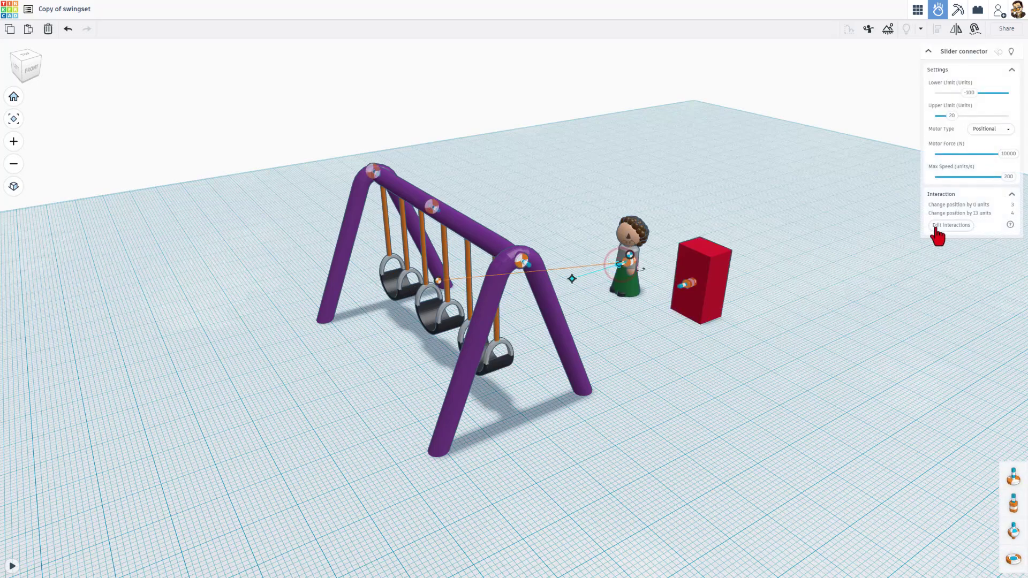
{"action": "left_click", "coordinate": [951, 225]}
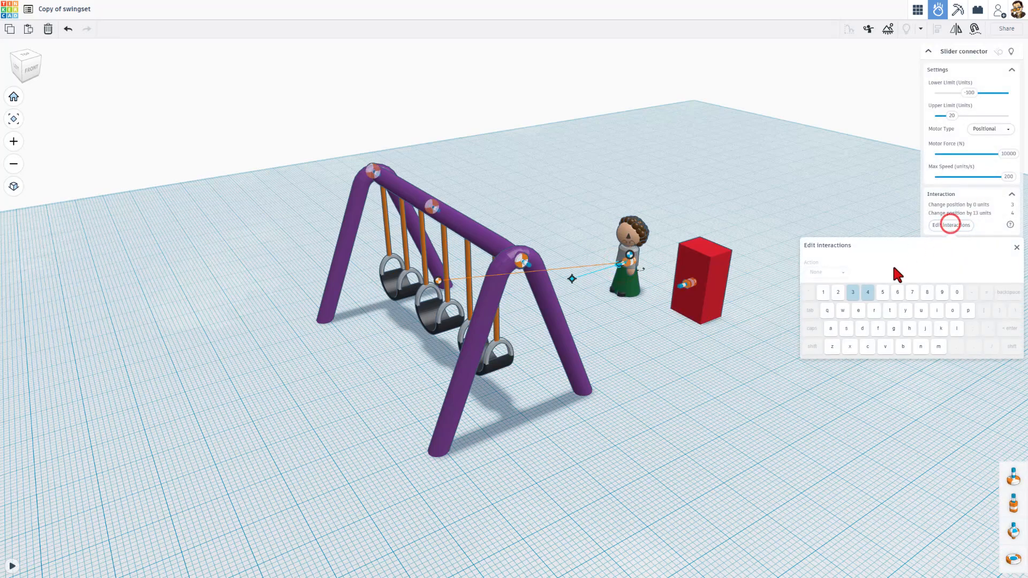
{"action": "left_click", "coordinate": [852, 292]}
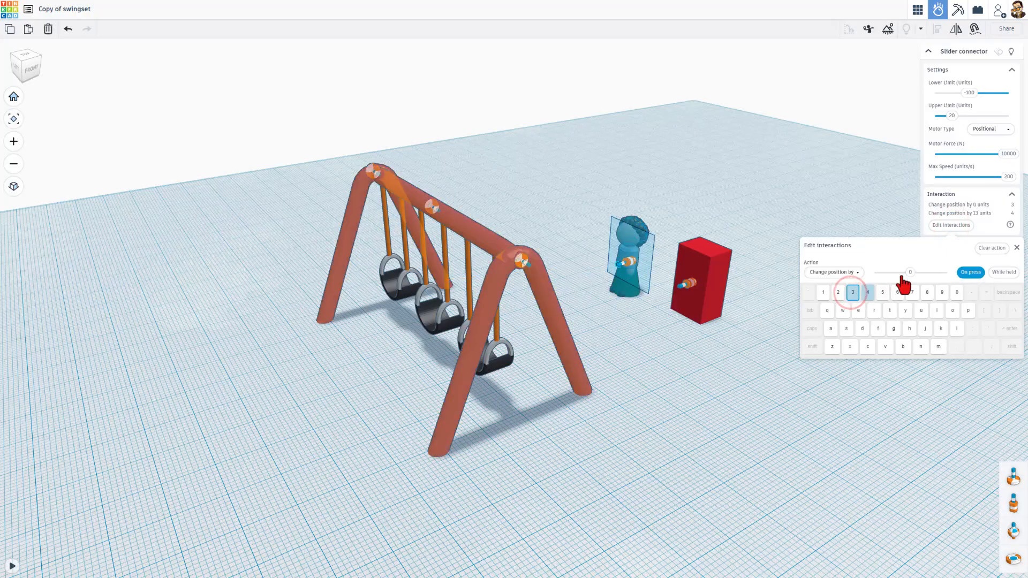
{"action": "left_click_drag", "start_coordinate": [910, 272], "coordinate": [885, 272]}
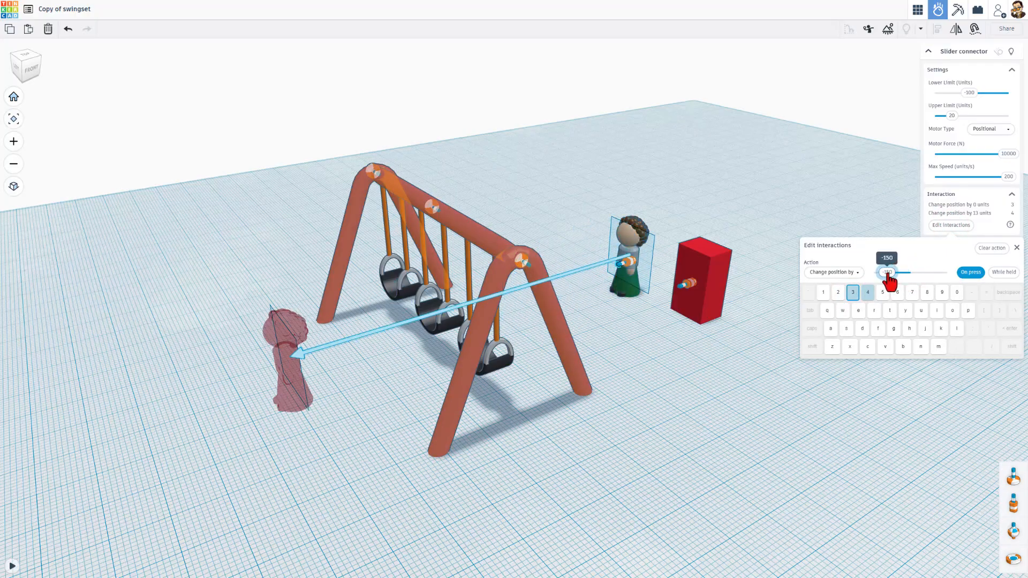
{"action": "left_click_drag", "start_coordinate": [886, 272], "coordinate": [893, 272]}
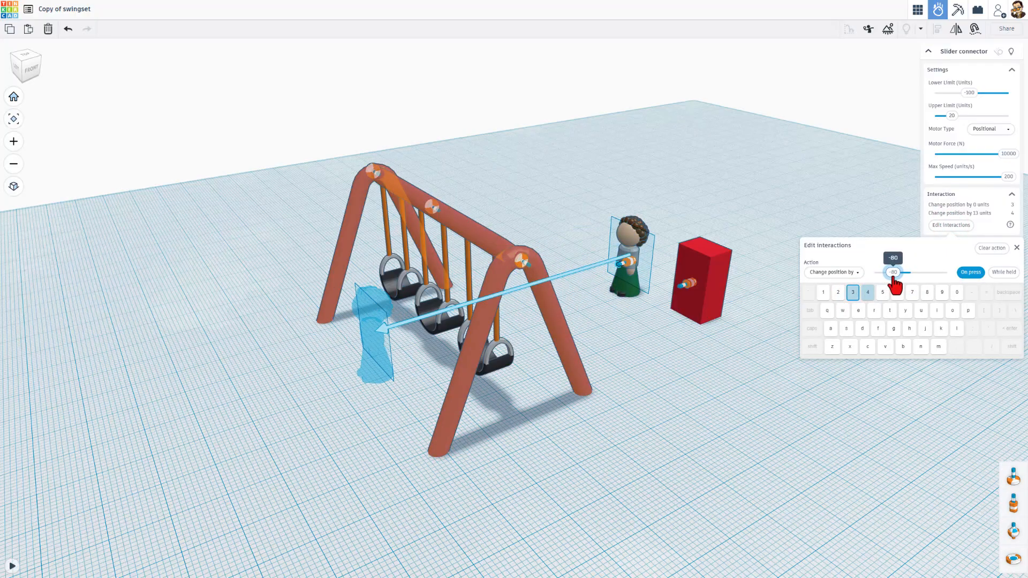
{"action": "left_click_drag", "start_coordinate": [894, 273], "coordinate": [884, 272]}
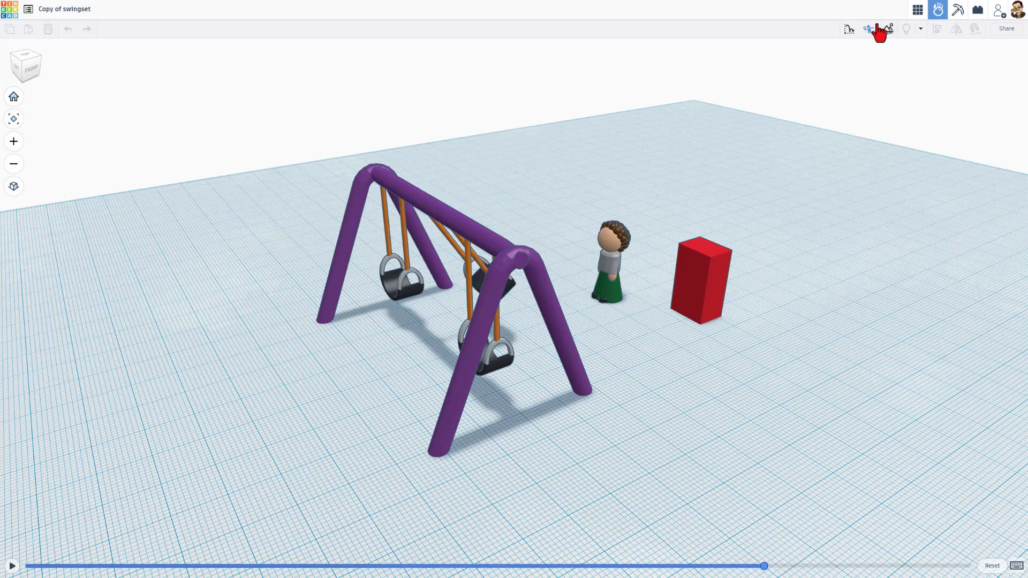
- Back in the design editor, make the first swing's axle connector a Stepper motor
{"action": "left_click", "coordinate": [917, 10]}
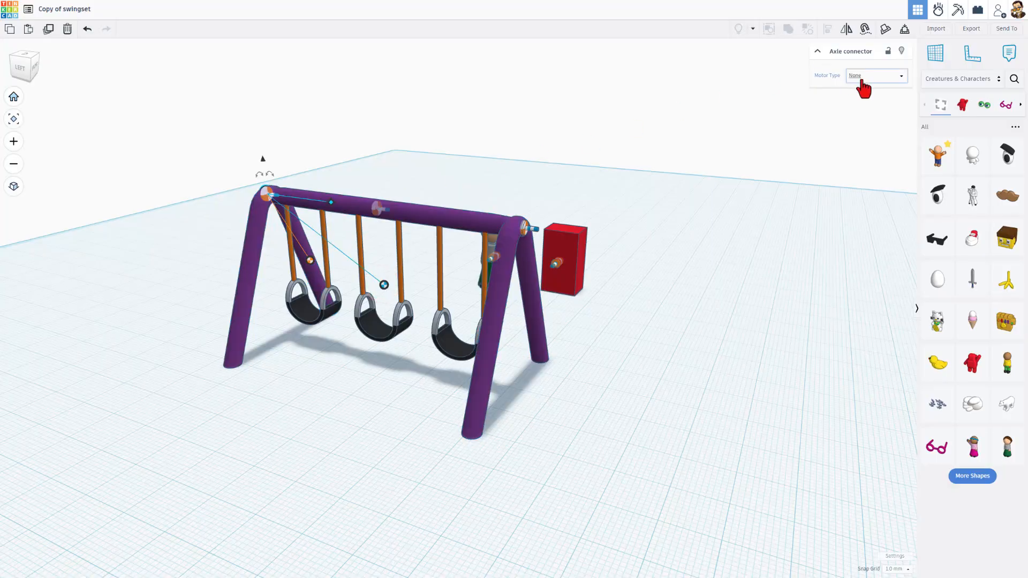
{"action": "left_click", "coordinate": [876, 75]}
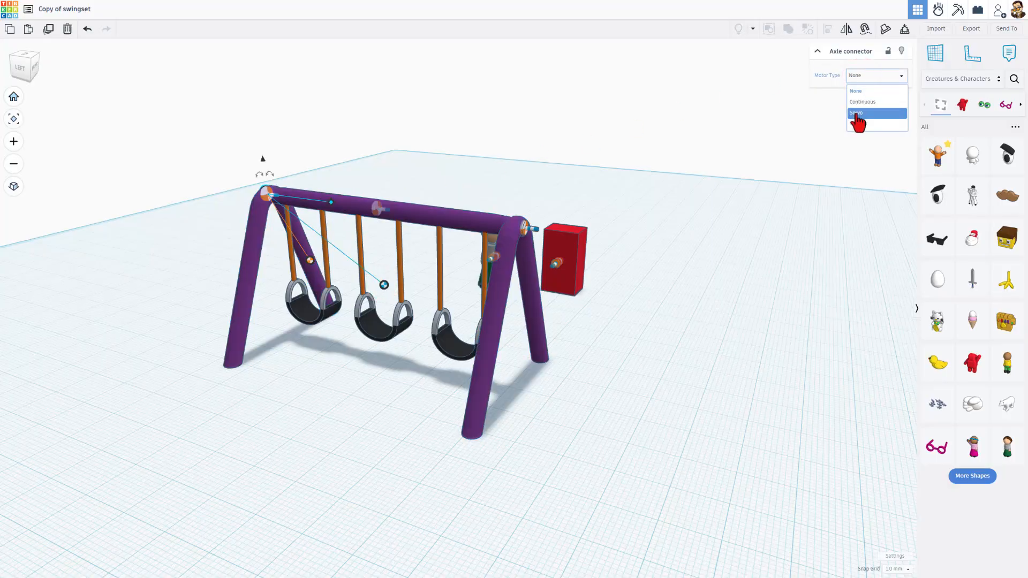
{"action": "left_click", "coordinate": [856, 113]}
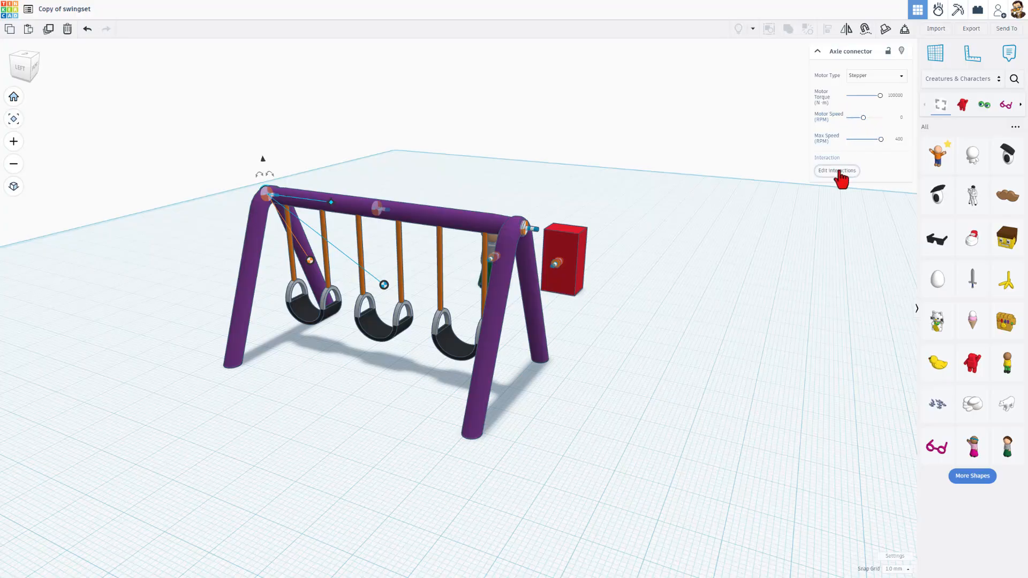
{"action": "left_click", "coordinate": [837, 170]}
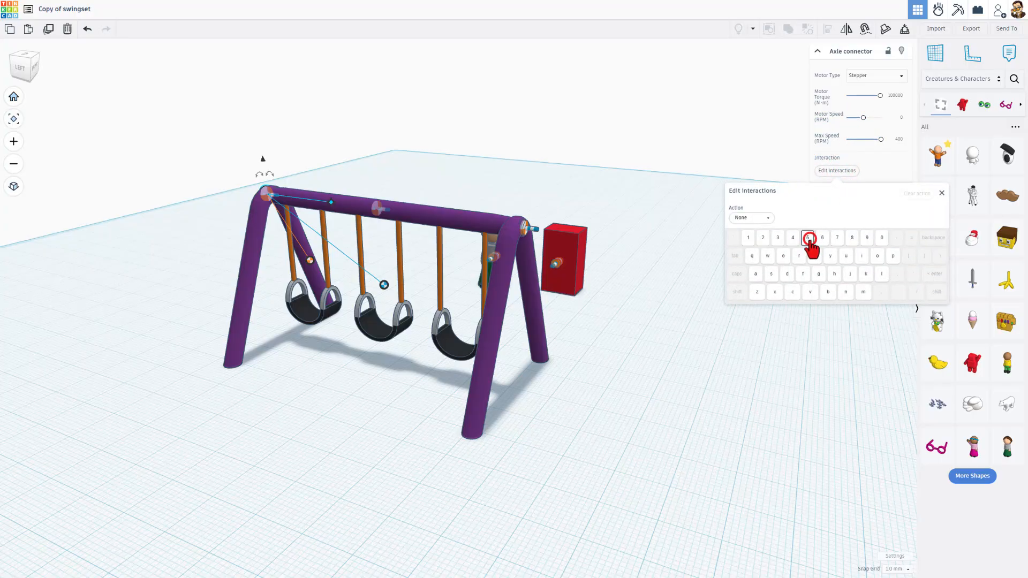
- Set key 5 to Change position by 60° and begin assigning key 6's disengage action
{"action": "left_click", "coordinate": [767, 218]}
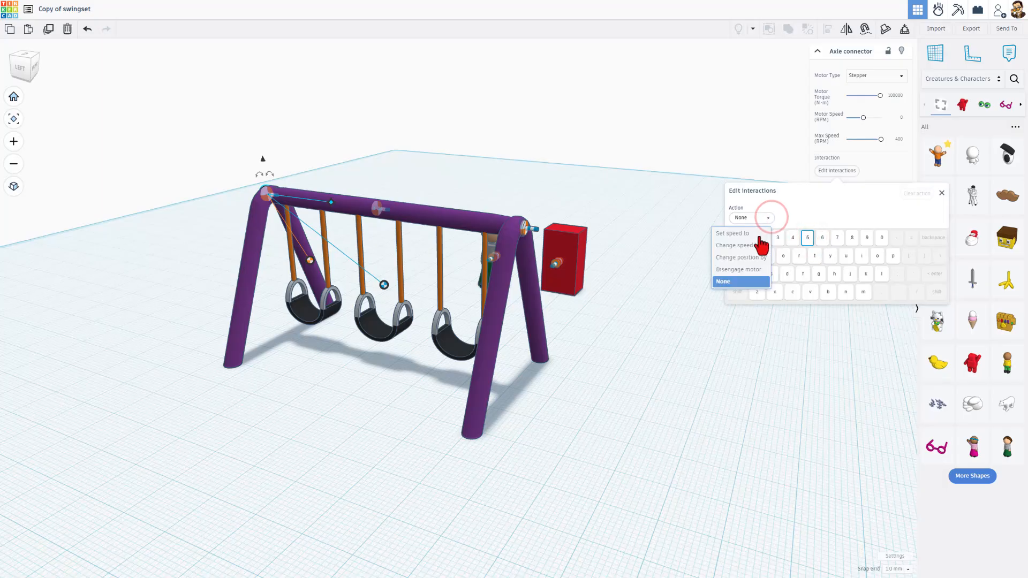
{"action": "left_click", "coordinate": [741, 257]}
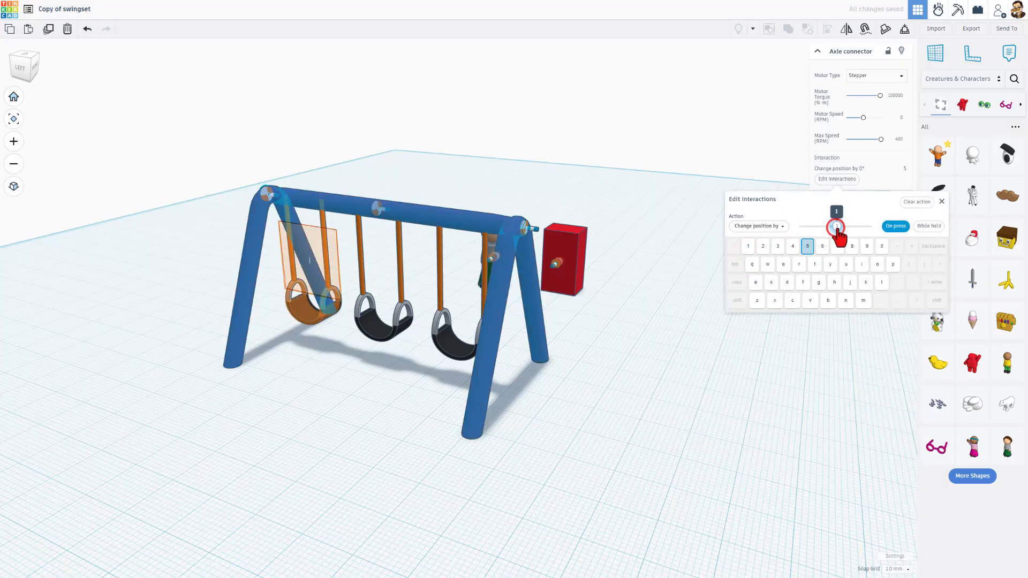
{"action": "left_click_drag", "start_coordinate": [837, 226], "coordinate": [865, 226]}
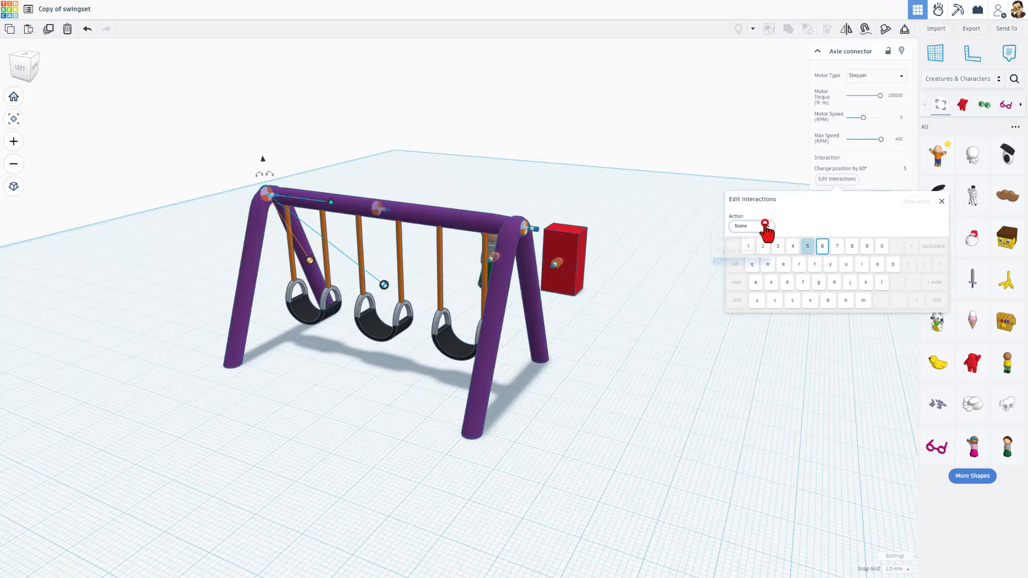
{"action": "left_click", "coordinate": [751, 225]}
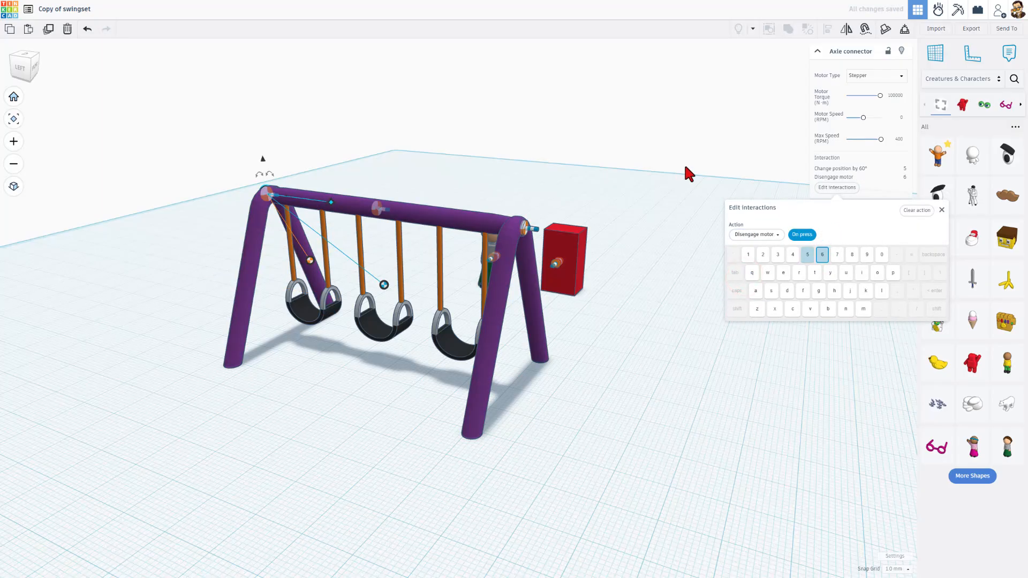
{"action": "mouse_move", "coordinate": [659, 251]}
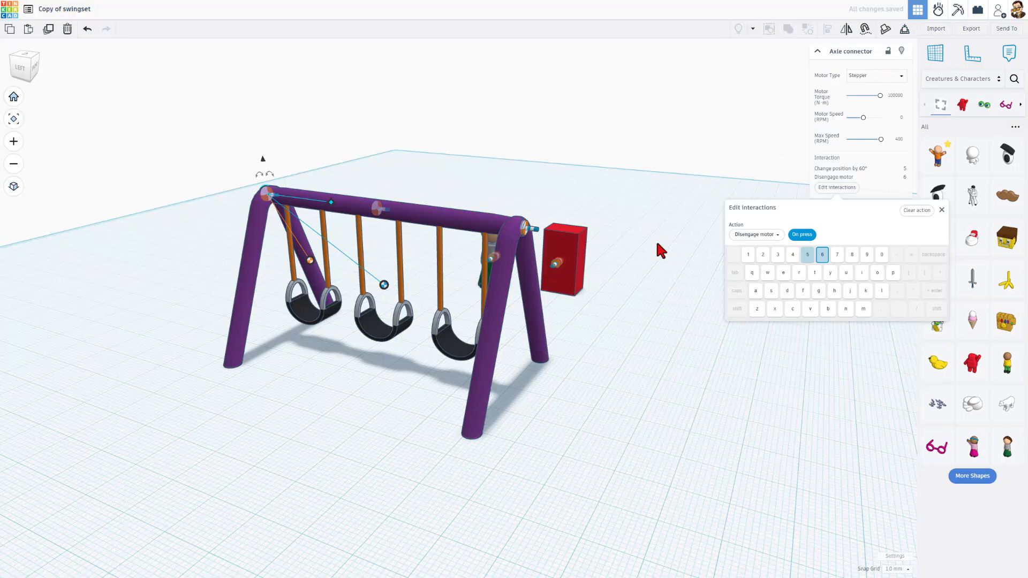